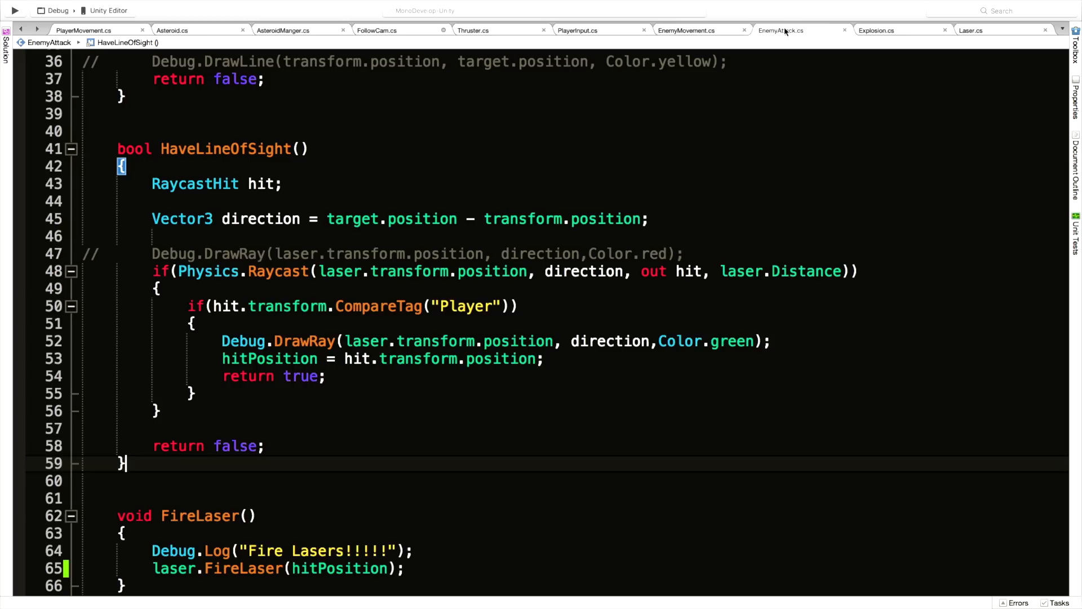
Switch to Laser.cs, review CastRay and FireLaser, and select CastRay's Explosion lookup lines
left_click(976, 31)
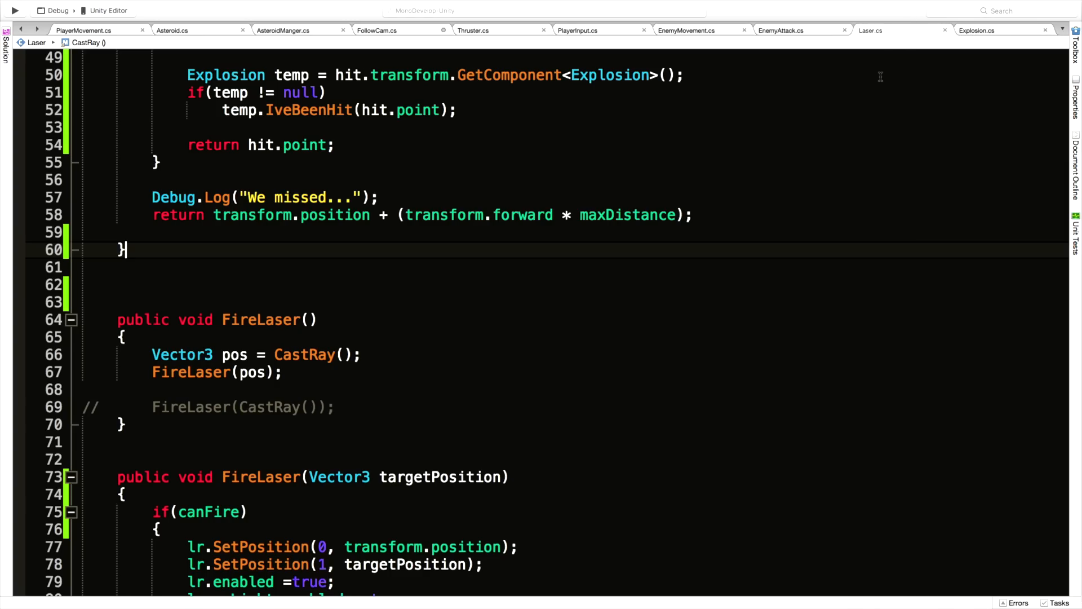
scroll("down", 3)
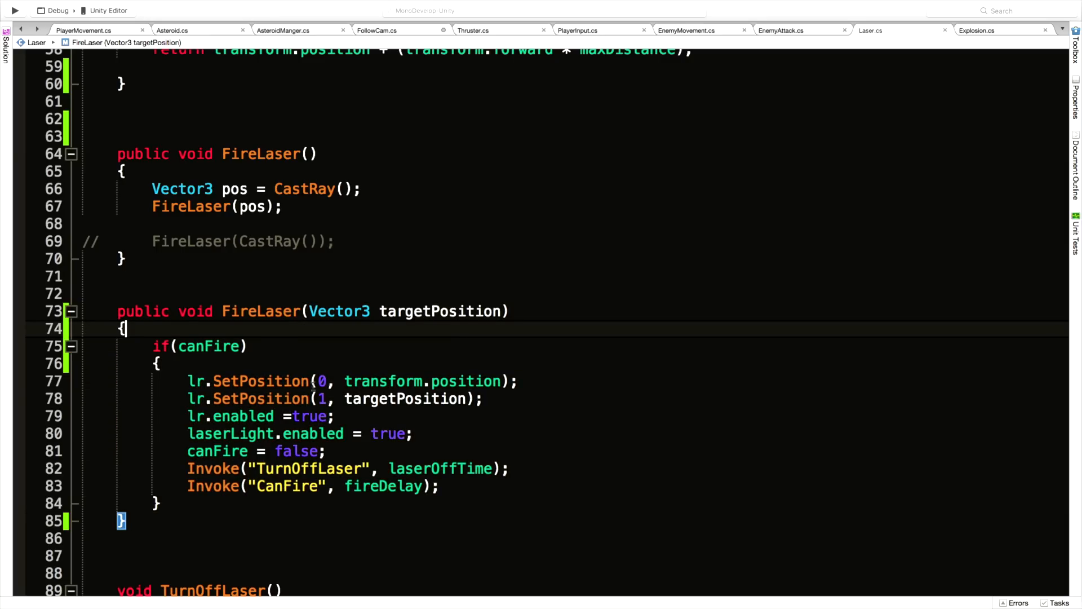
mouse_move(383, 381)
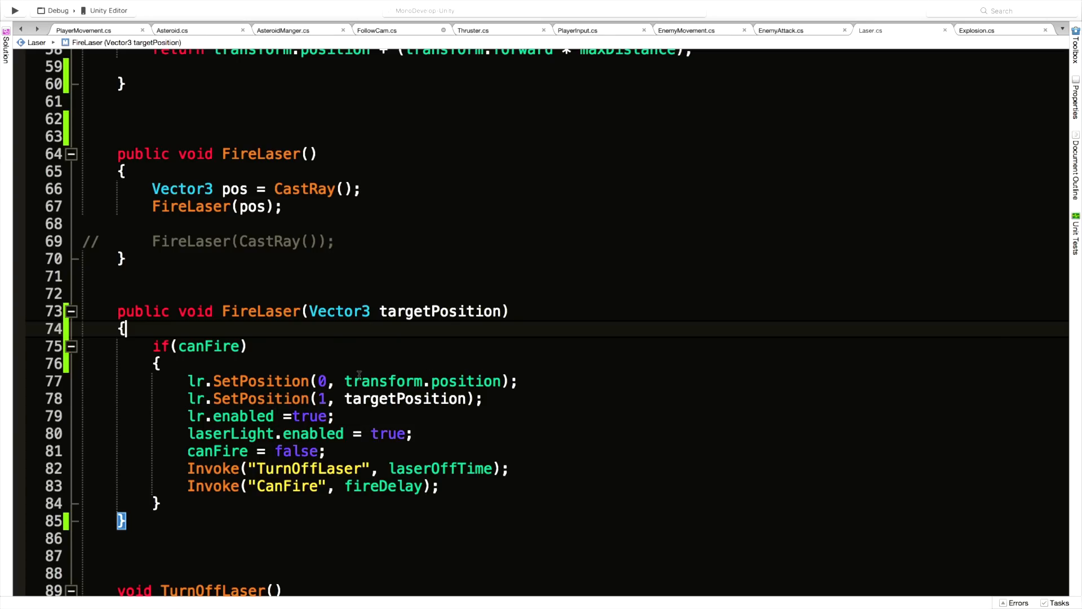
mouse_move(98, 152)
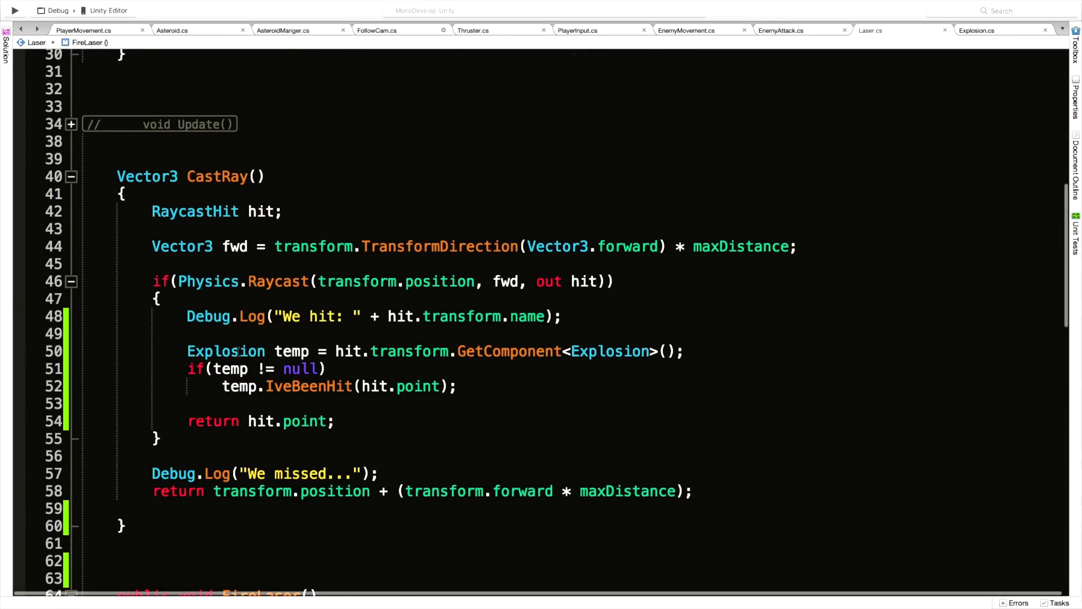
left_click(181, 351)
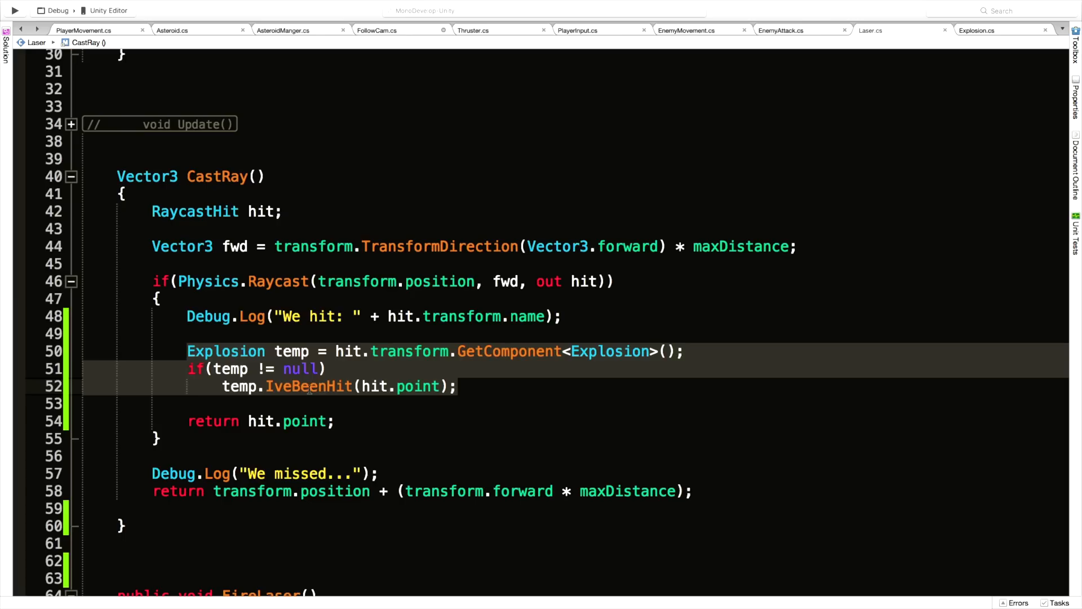
mouse_move(427, 405)
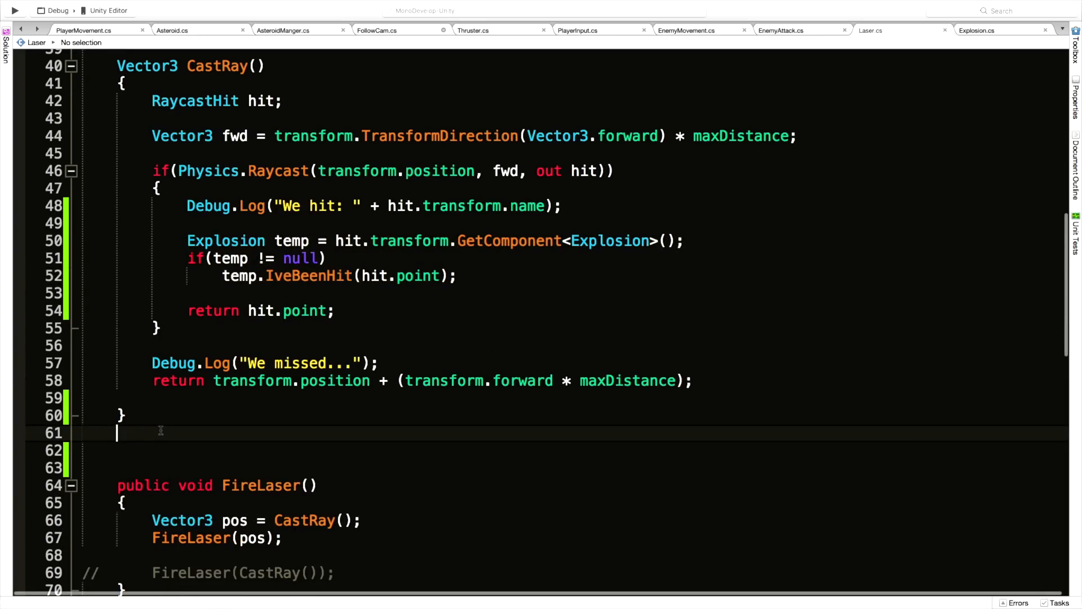
Create void SpawnExplosion(Vector3 hitPosition, Transform target) holding the Explosion lookup code
type("void")
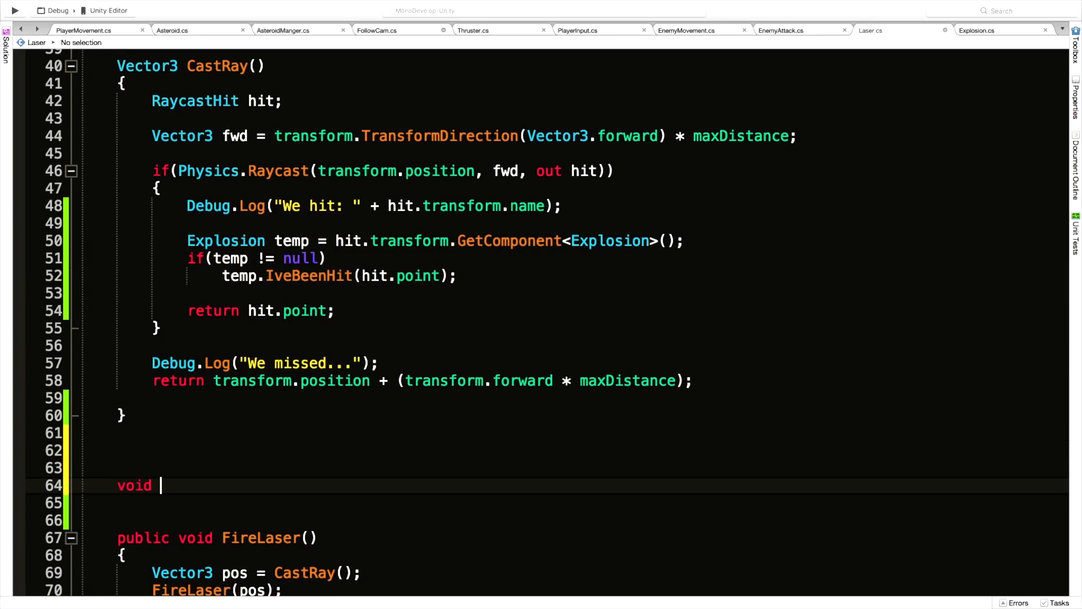
type("SpawnEx")
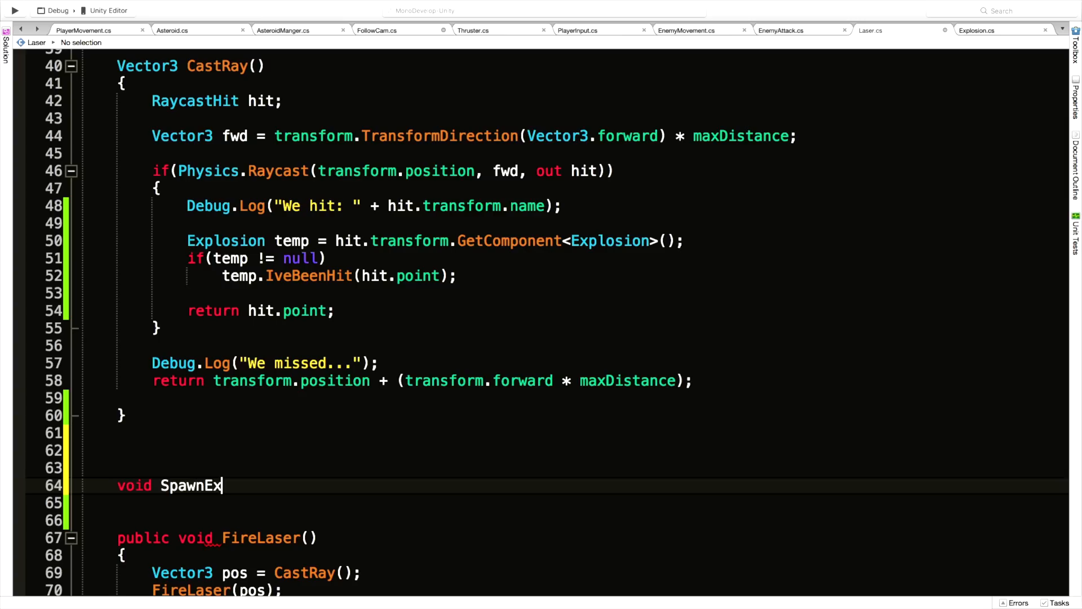
type("plosion")
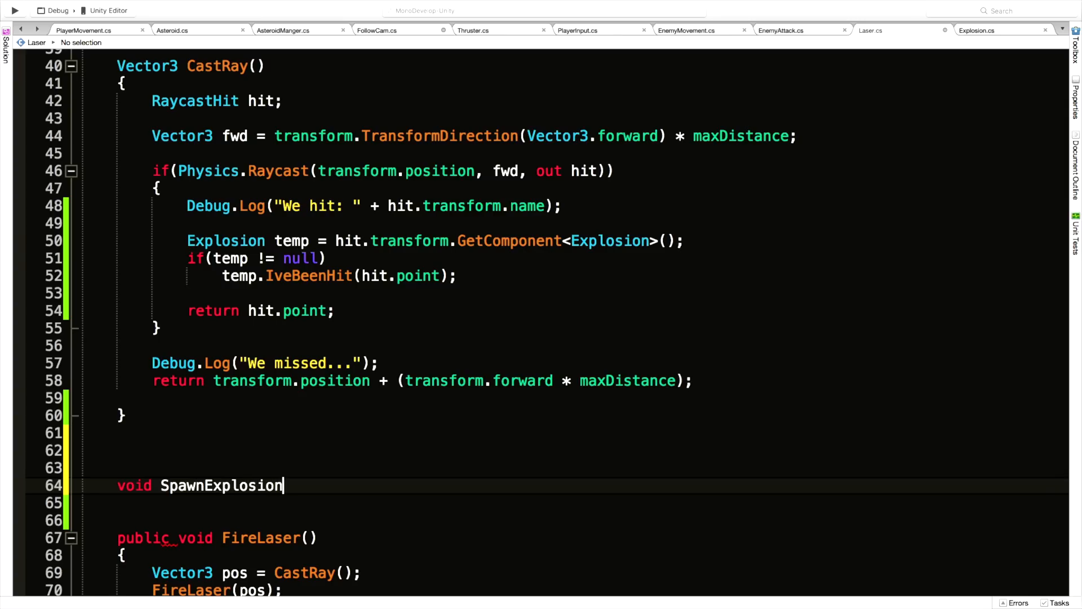
type("()")
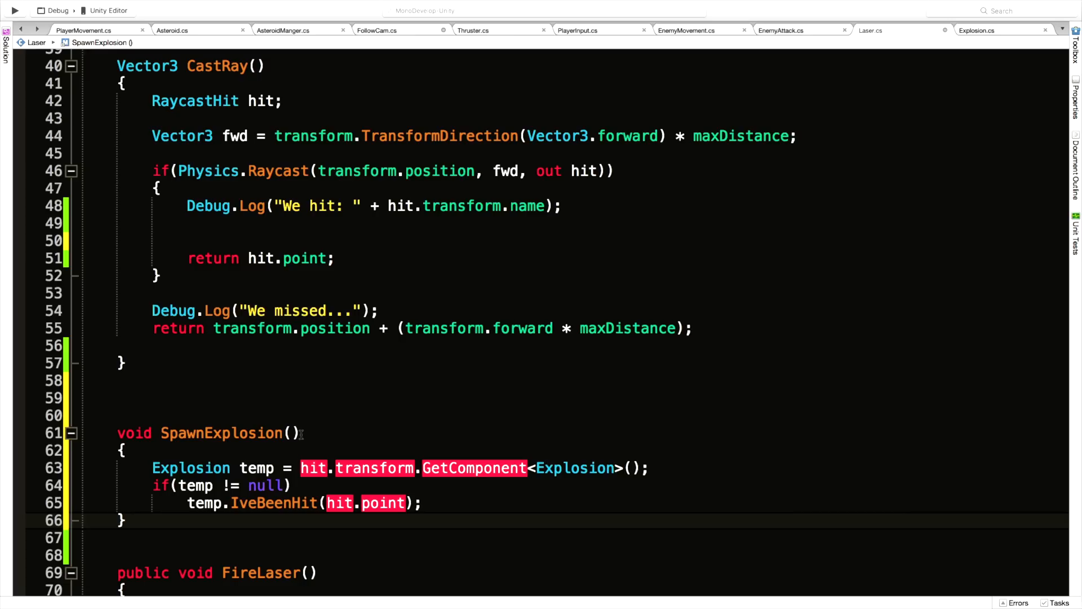
type("Vector3")
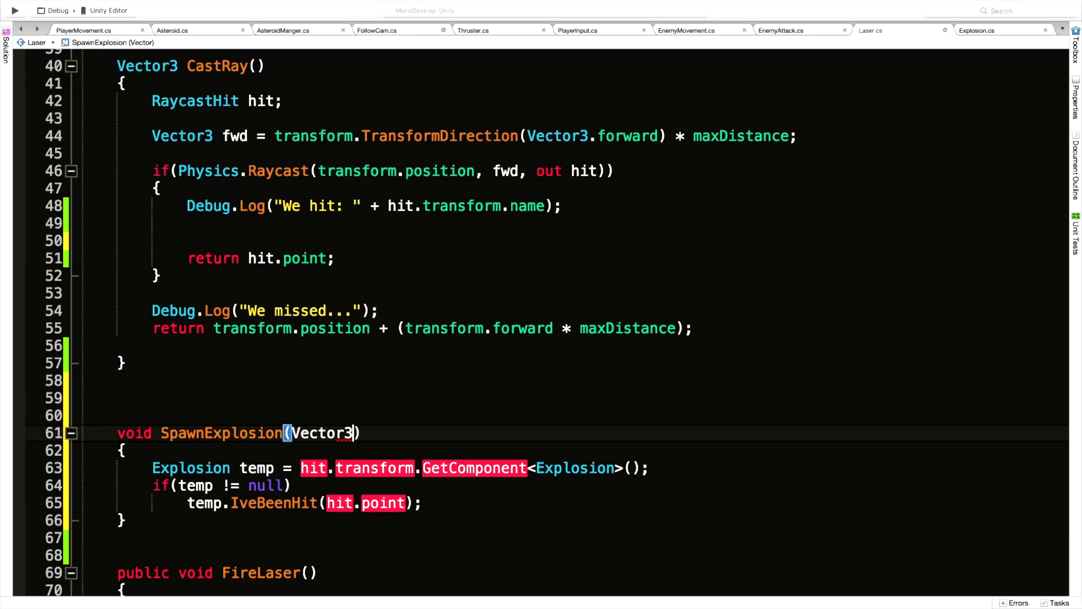
type("hit")
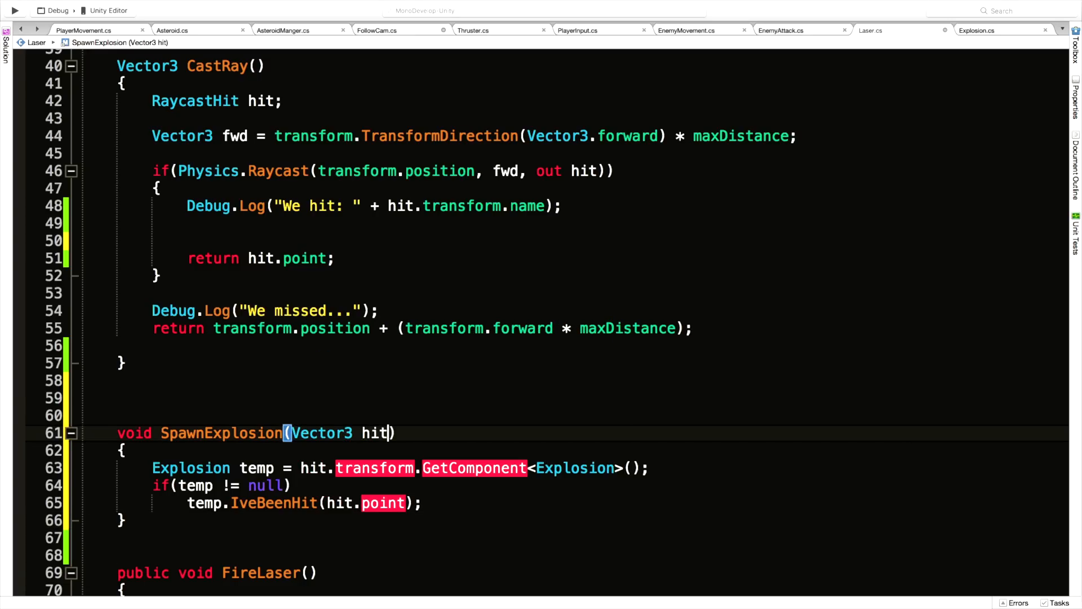
type("Position, Transform")
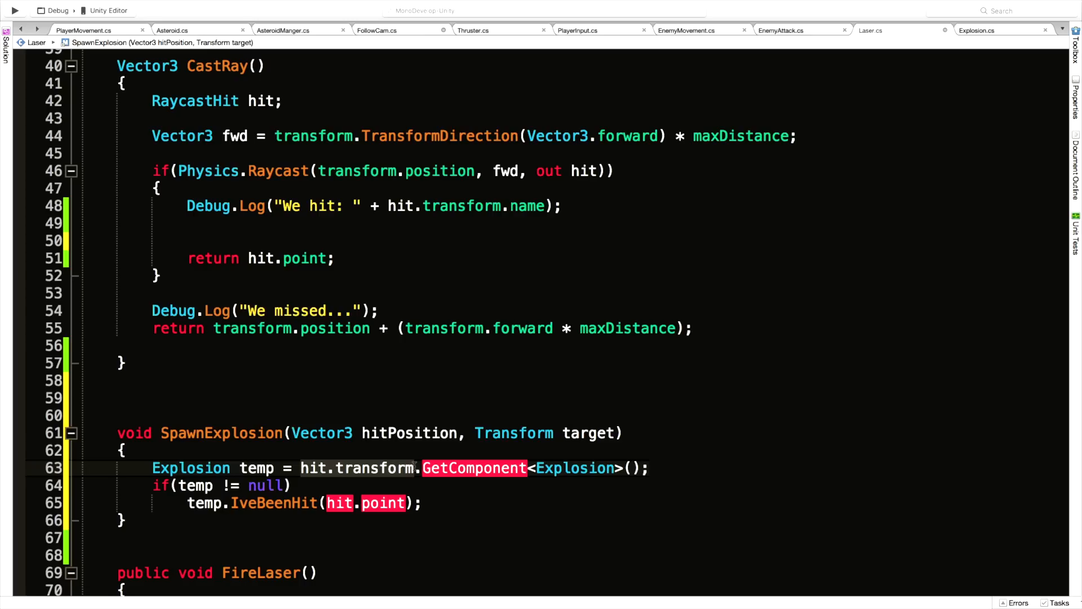
type("target")
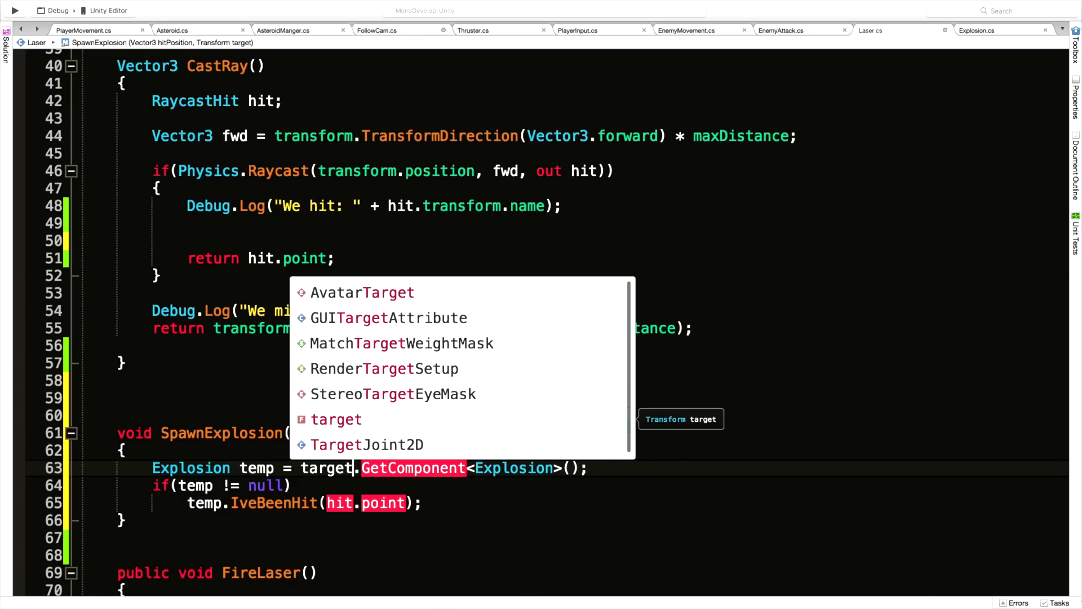
key("Escape")
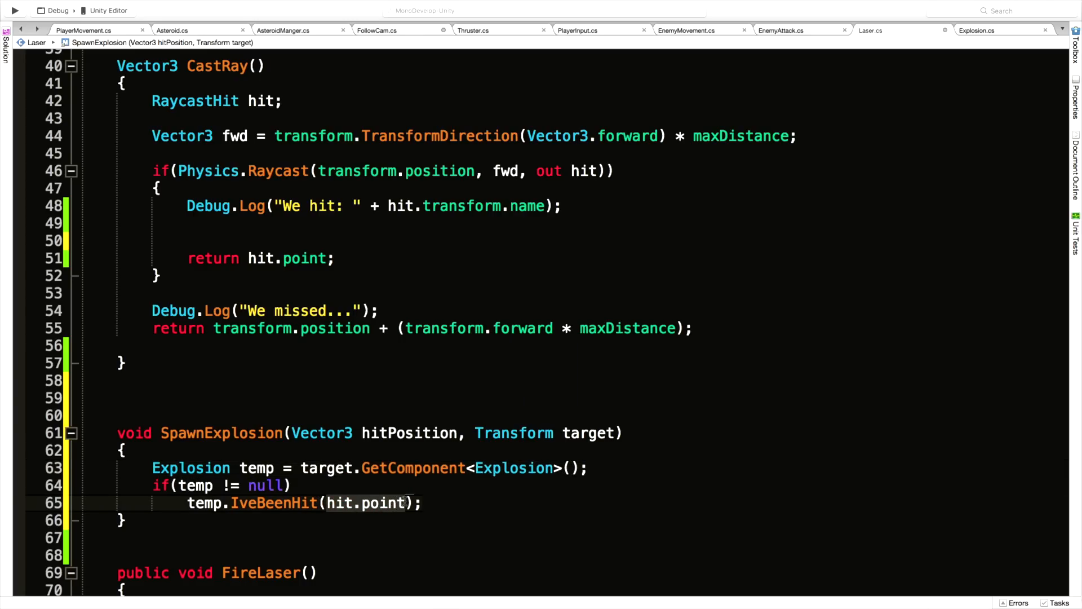
type("hitPosition")
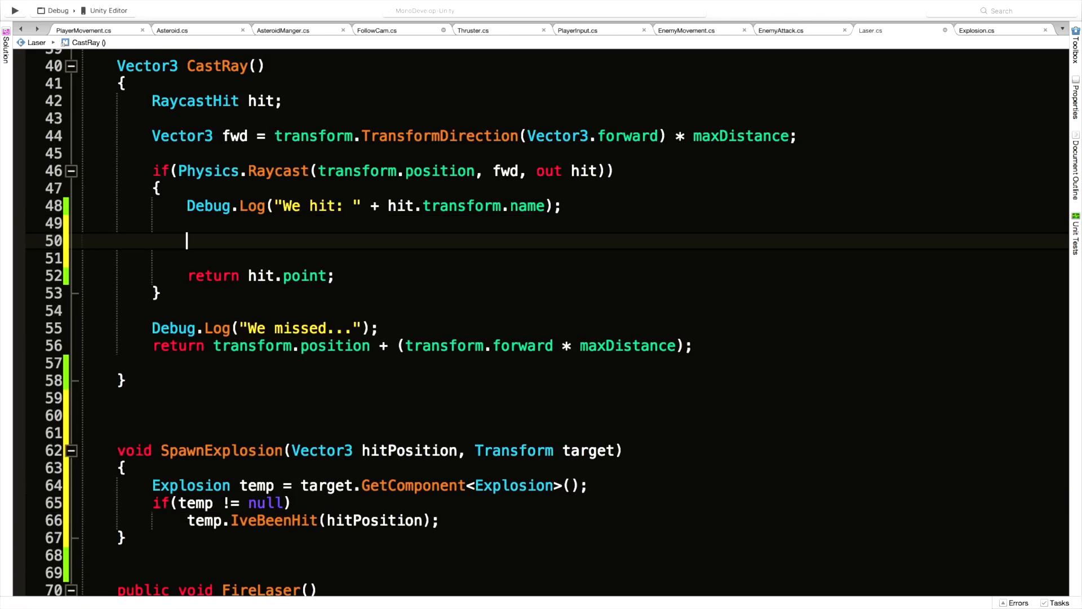
Call SpawnExplosion(hit.point, hit.transform) from CastRay
type("SpawnExplosion")
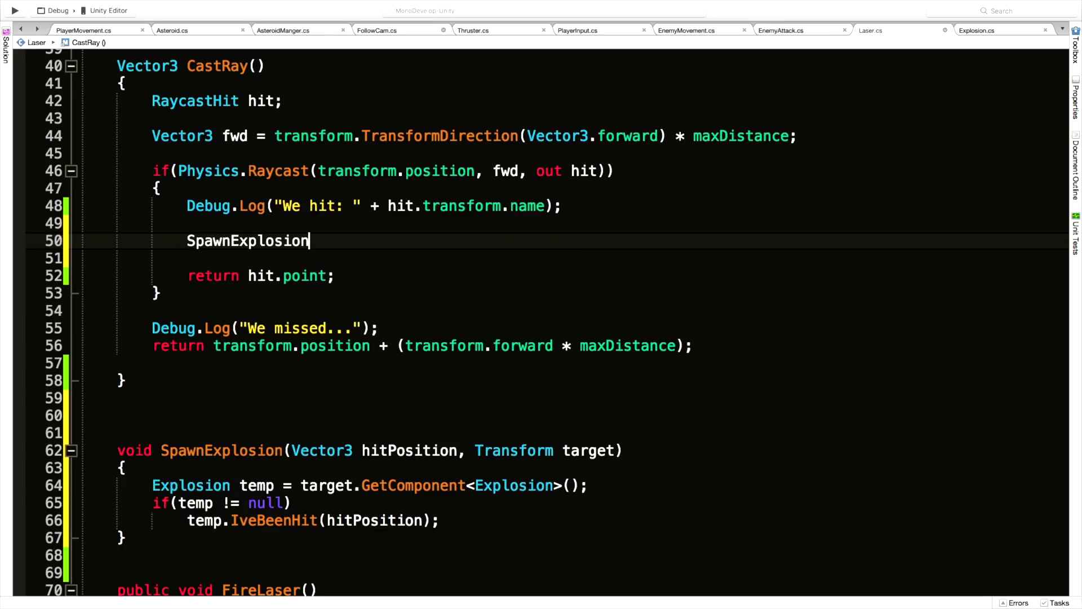
type("( hit.point")
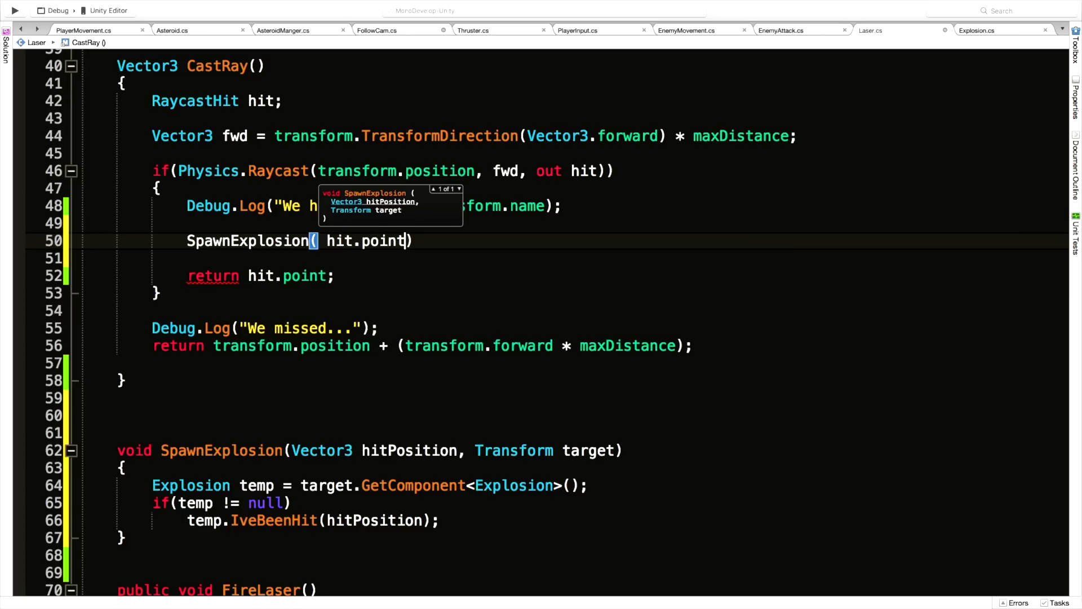
type(", hit.")
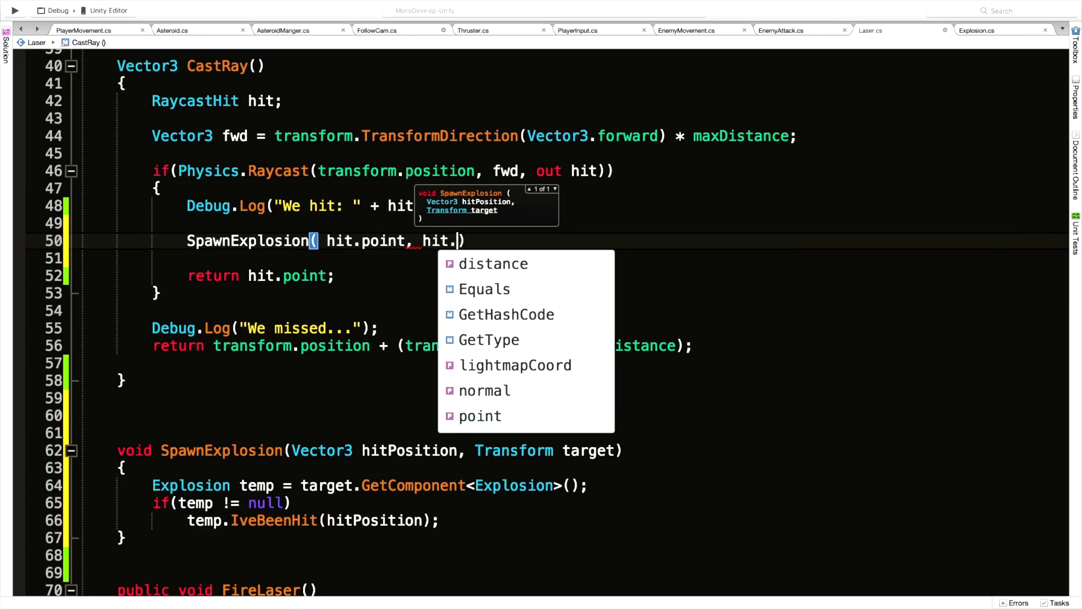
type("transform)")
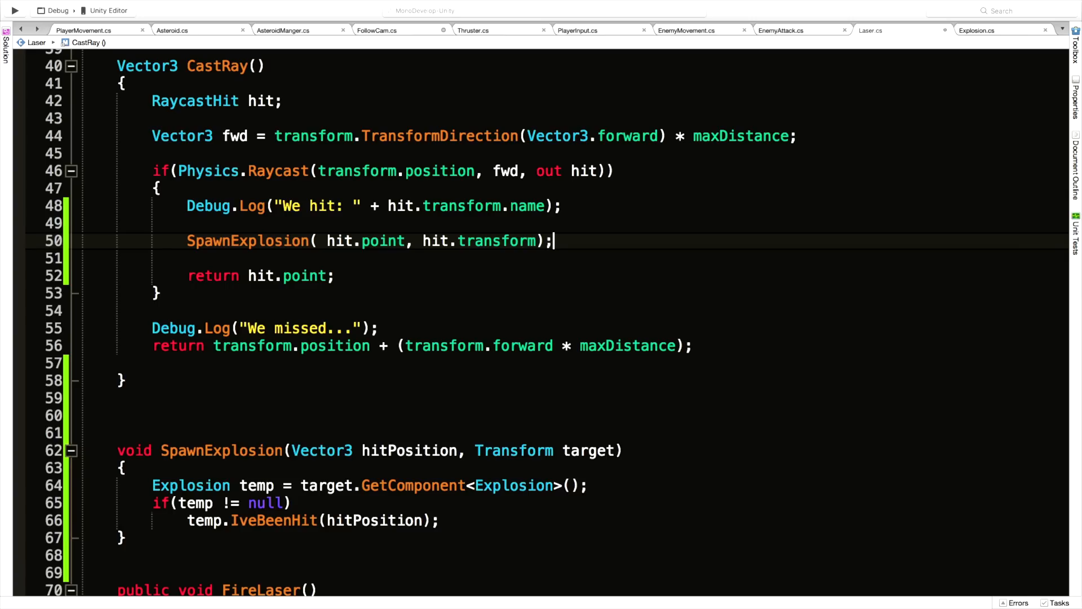
mouse_move(453, 39)
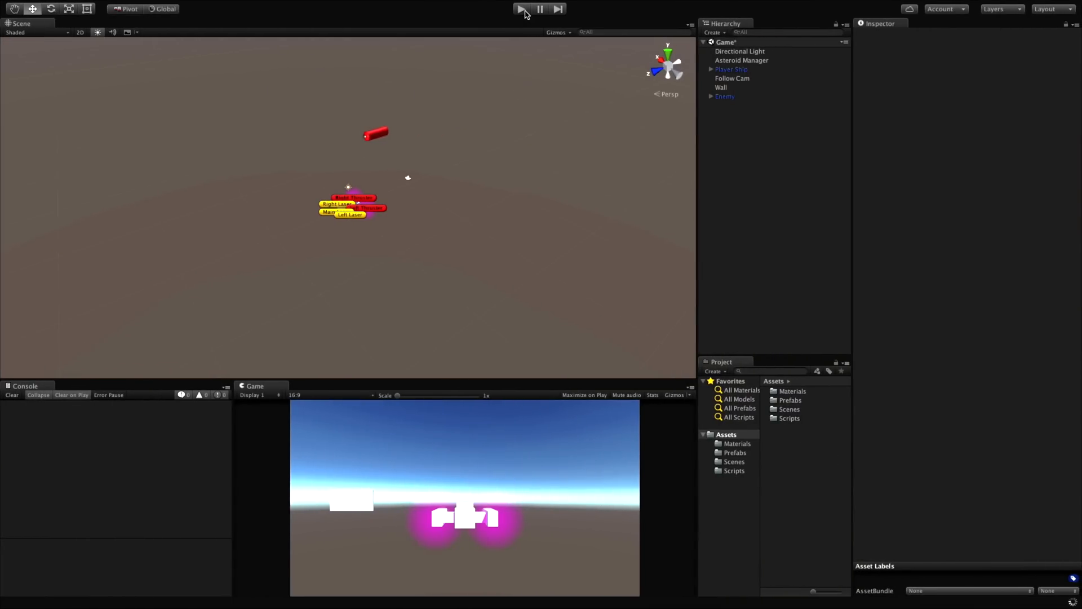
Play-test the scene in Unity with the refactored laser script
left_click(521, 8)
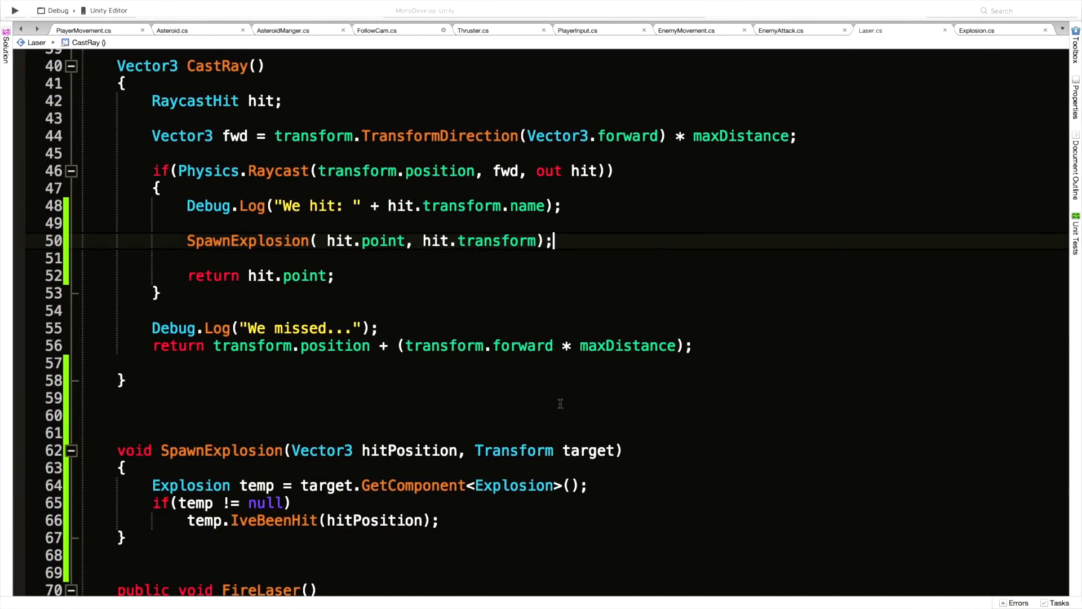
Give FireLaser a Transform target parameter and call SpawnExplosion(targetPosition, target)
scroll("down", 3)
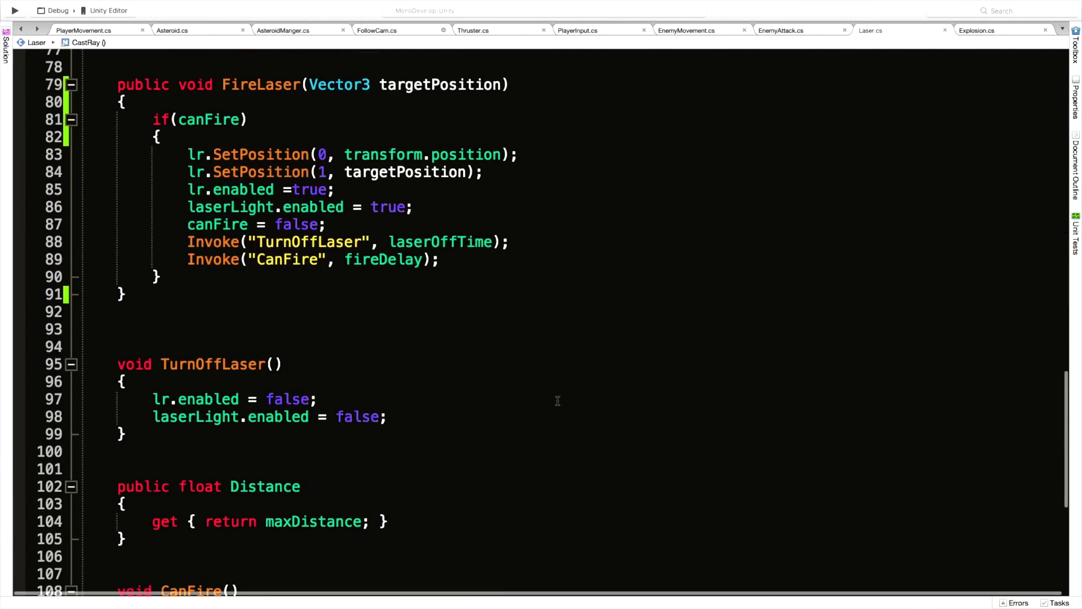
mouse_move(246, 67)
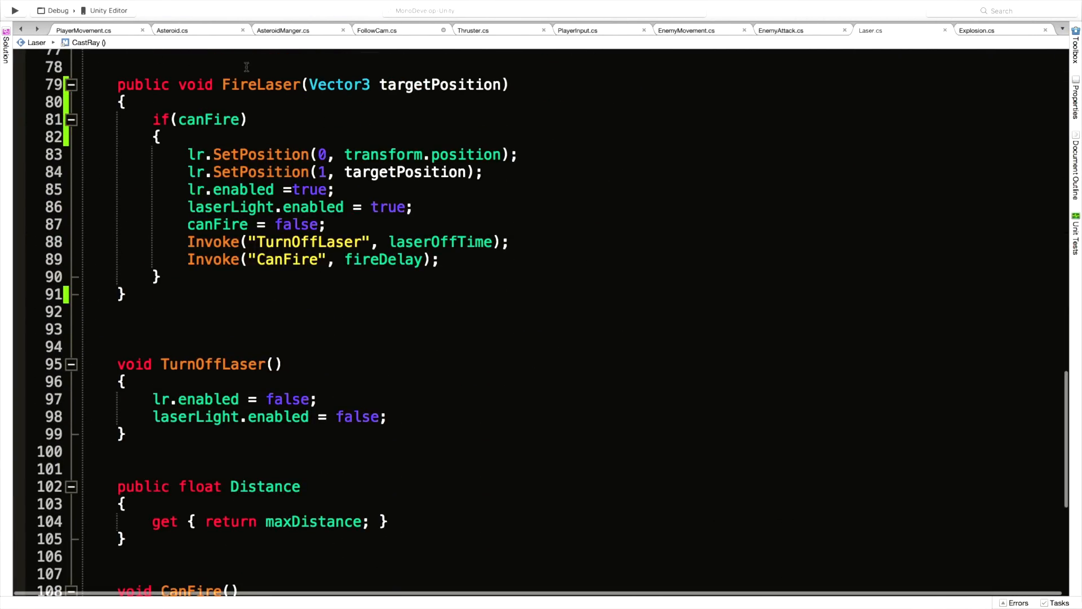
left_click(159, 136)
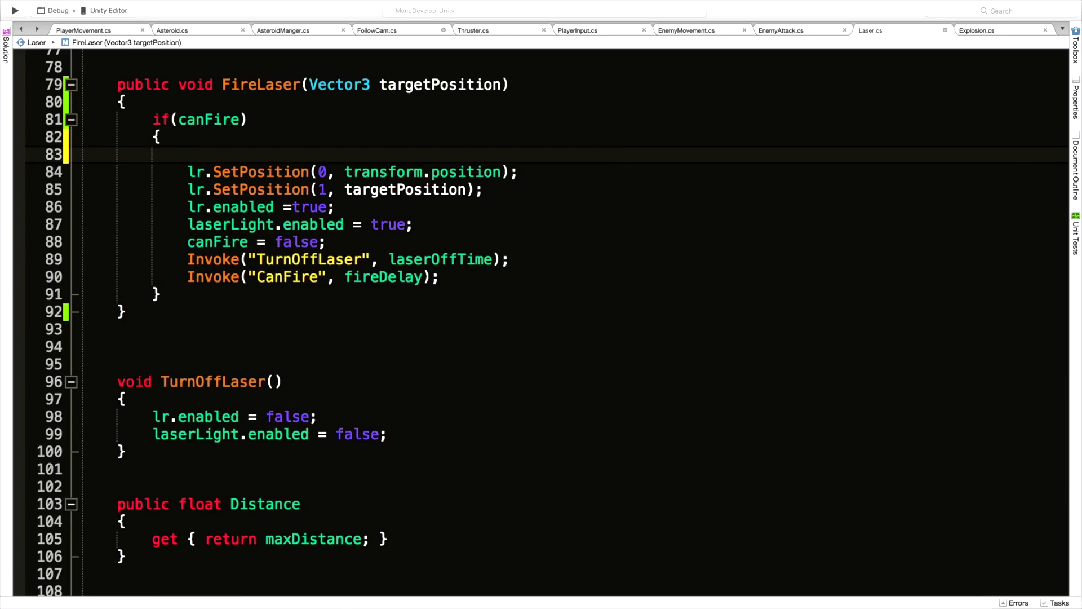
type("SpawnExplosion")
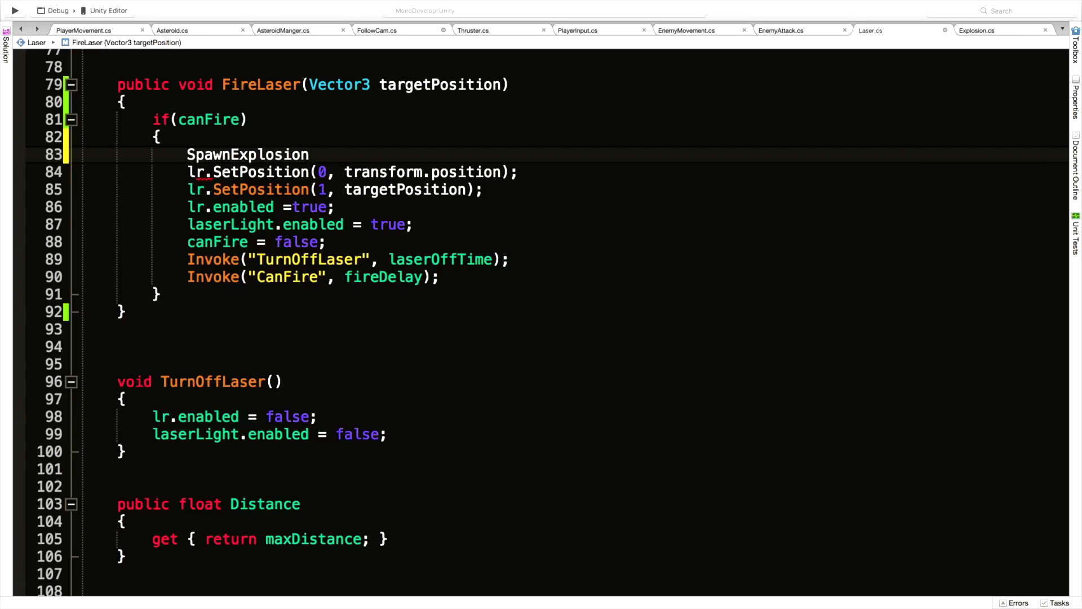
left_click(310, 155)
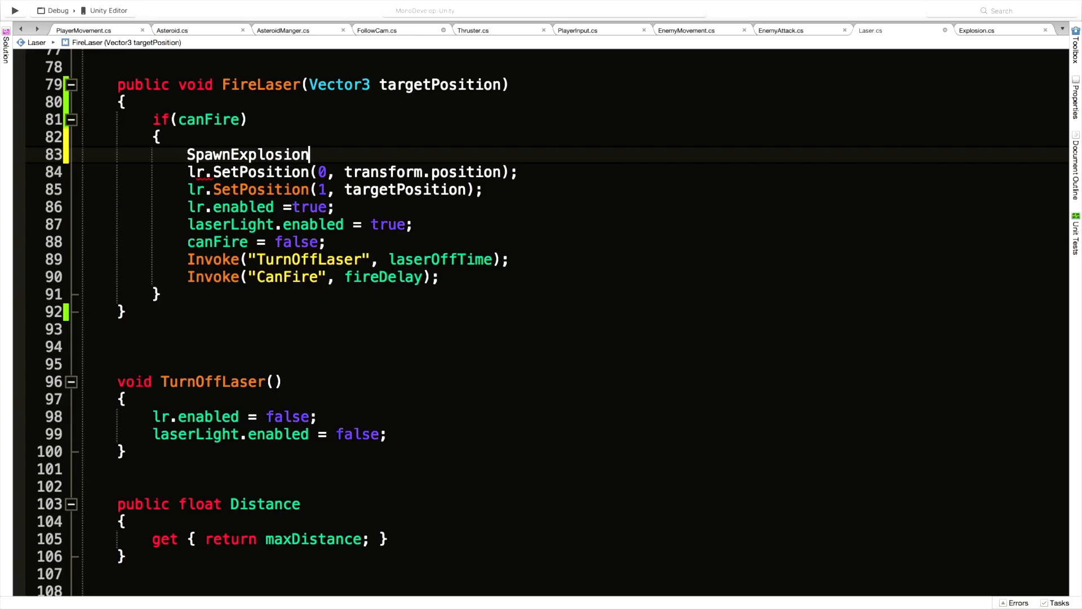
mouse_move(391, 4)
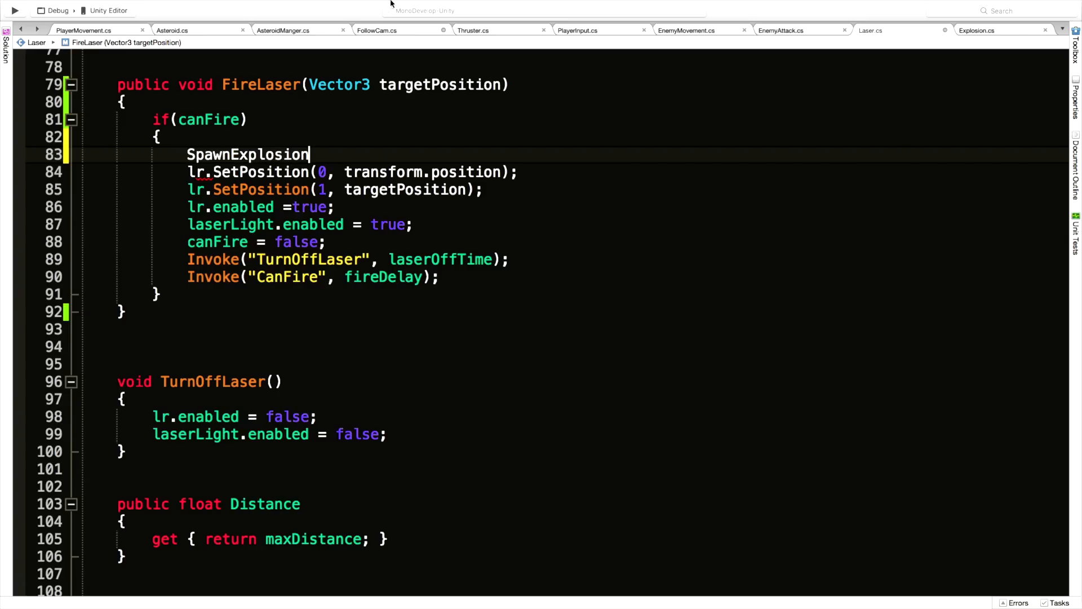
left_click(785, 30)
type("(")
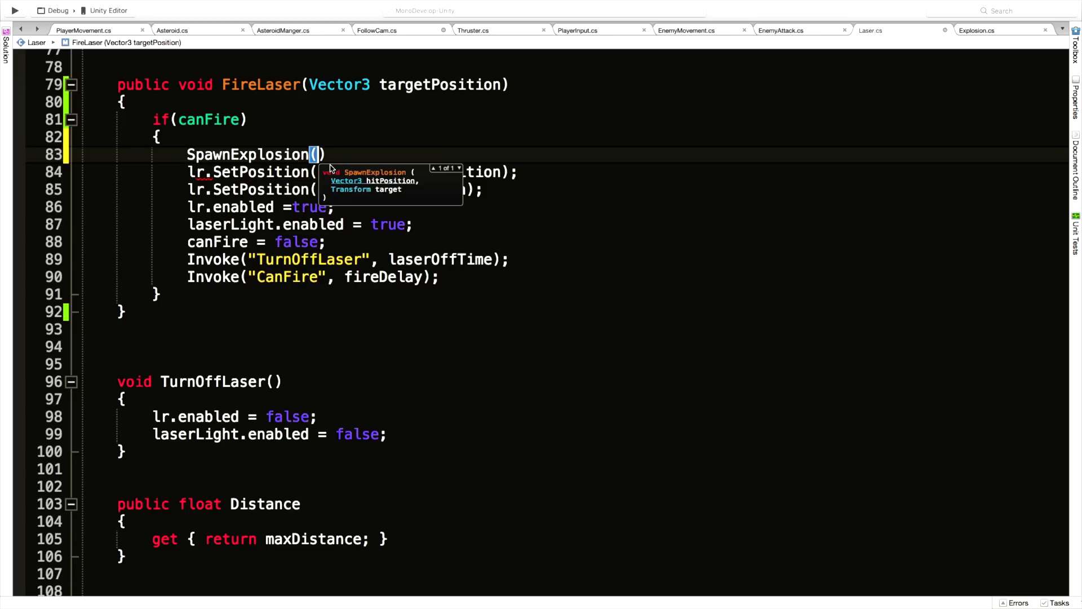
type("targetPosition")
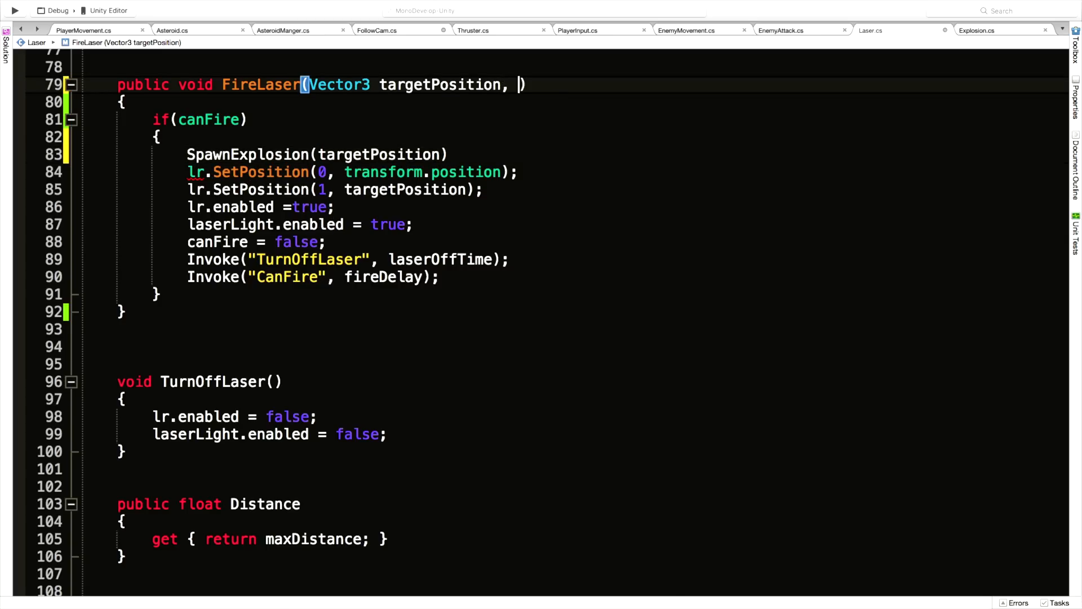
type("Transform target")
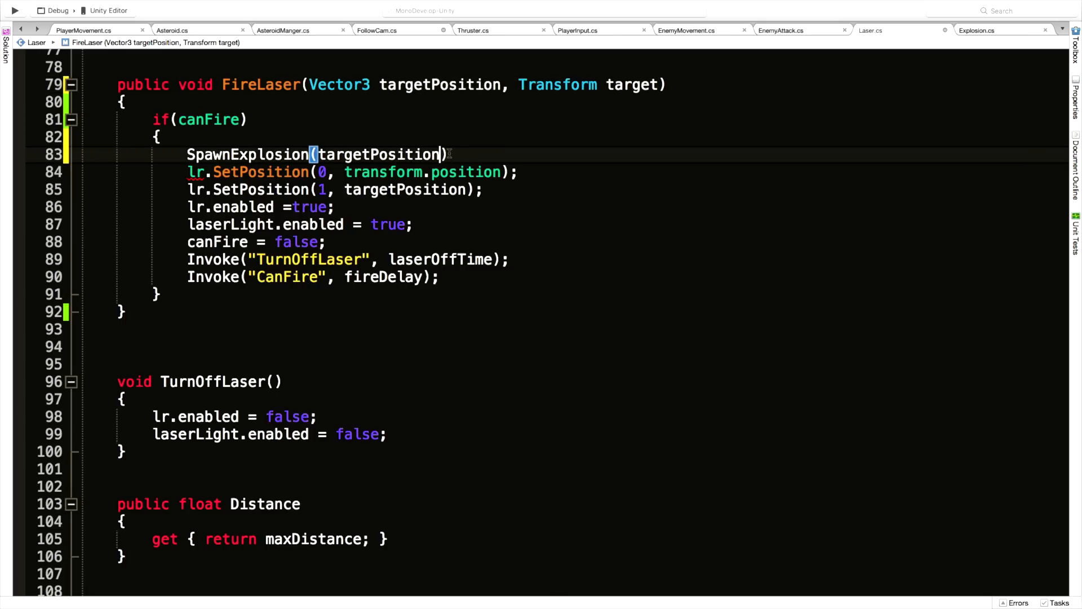
type(", target")
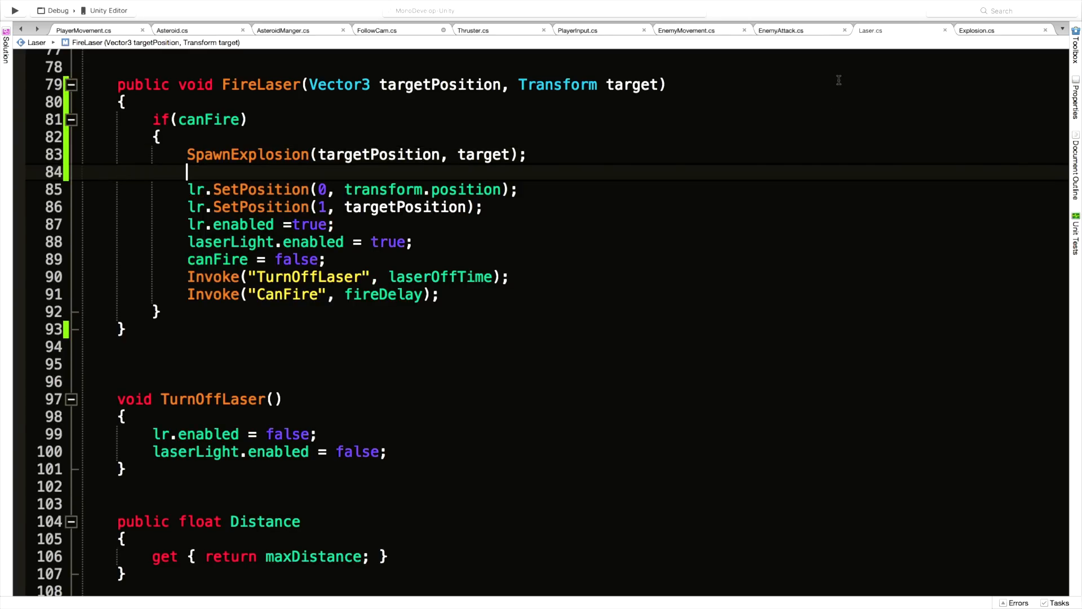
Glance at EnemyAttack.cs, return to Laser.cs, then switch to Unity to check compilation
left_click(781, 29)
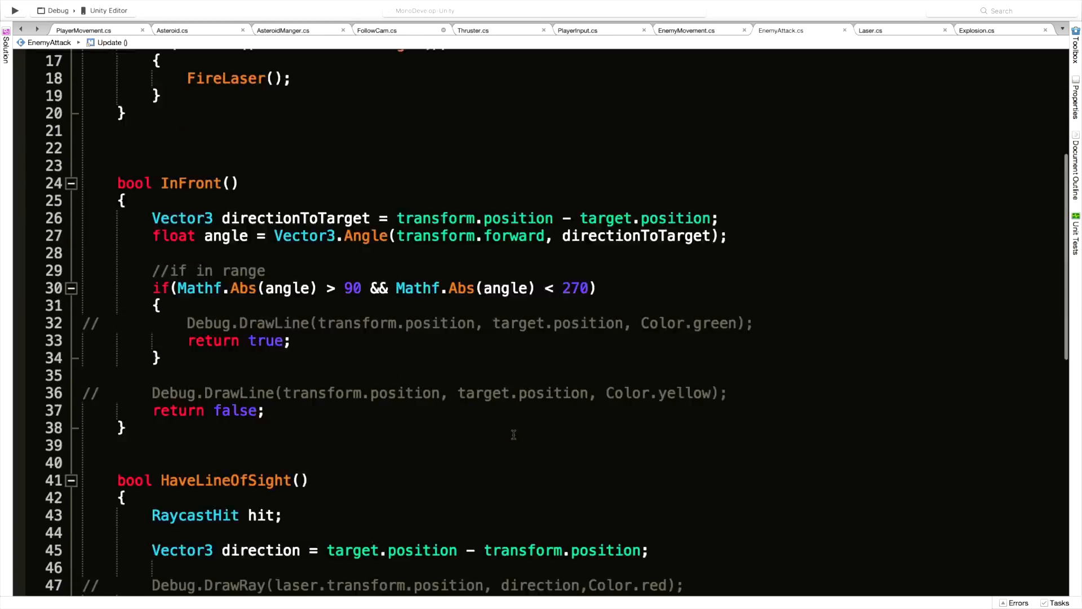
scroll("down", 3)
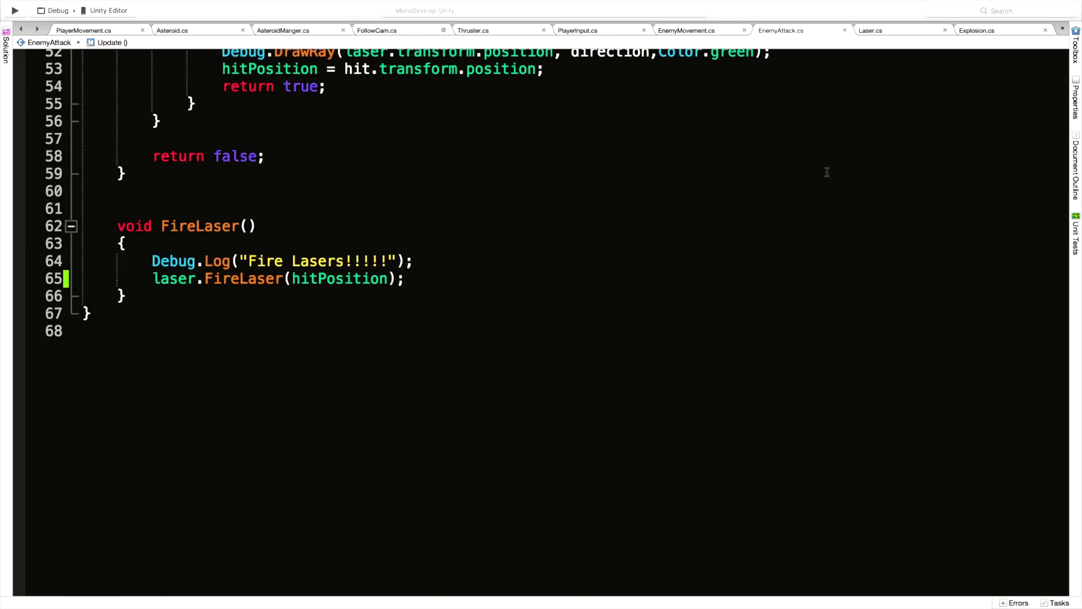
left_click(874, 30)
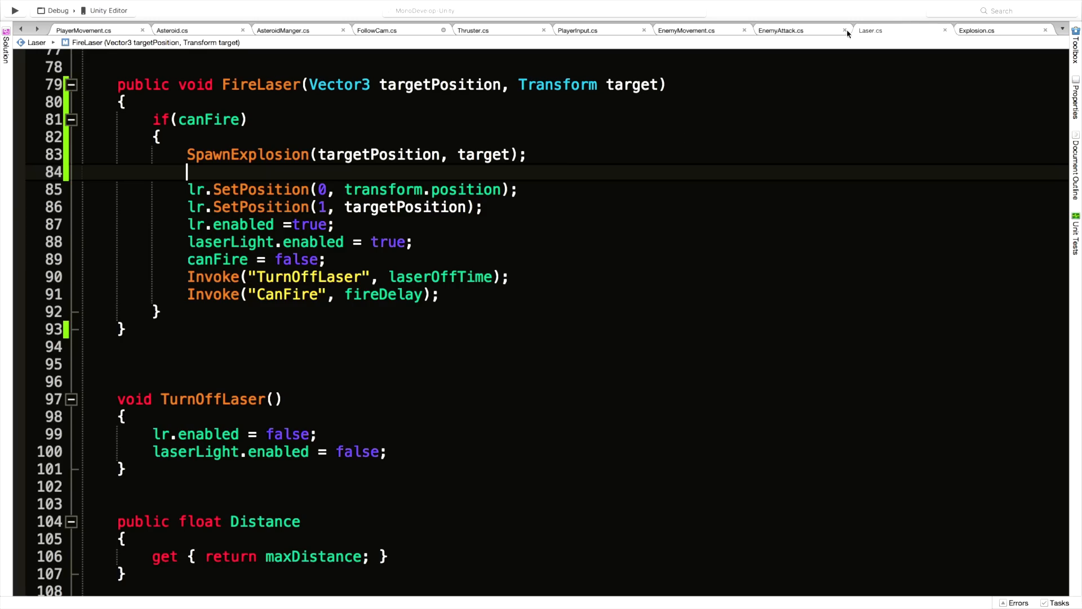
left_click(781, 30)
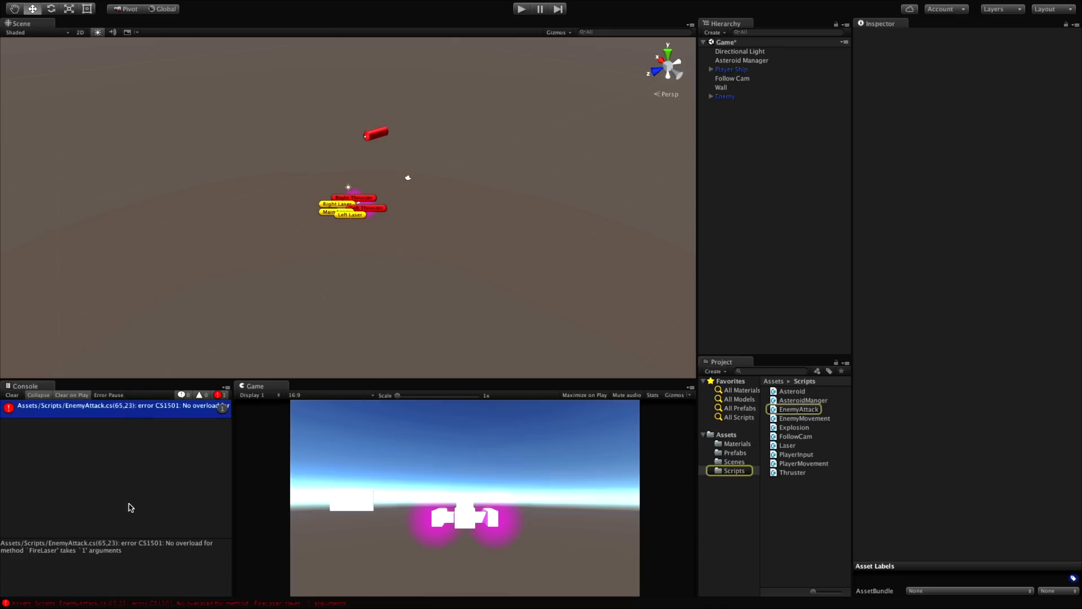
mouse_move(60, 561)
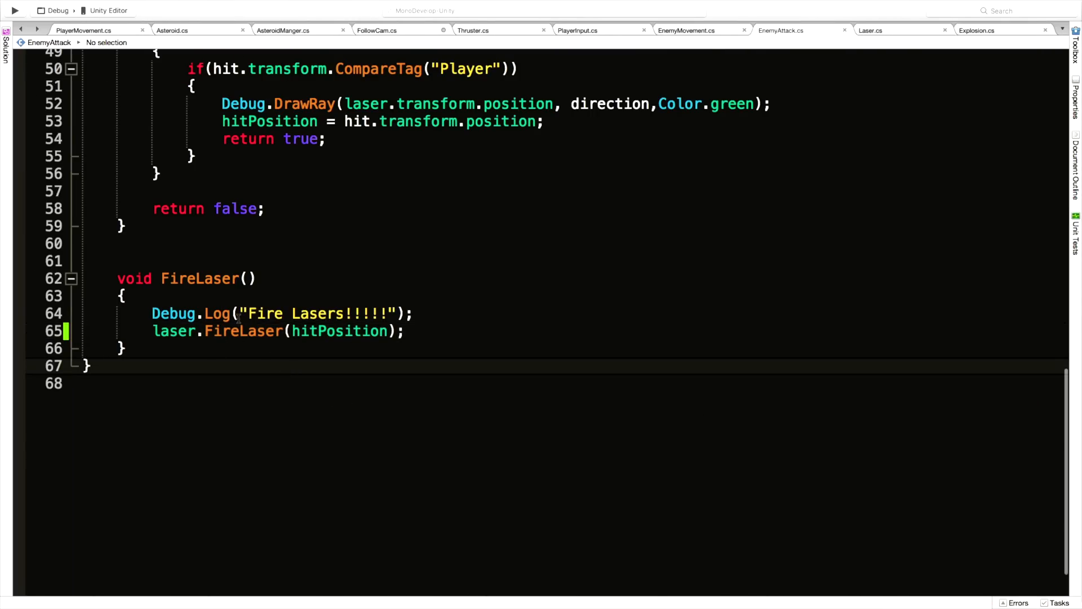
Change EnemyAttack's call to laser.FireLaser(hitPosition, target)
left_click(409, 331)
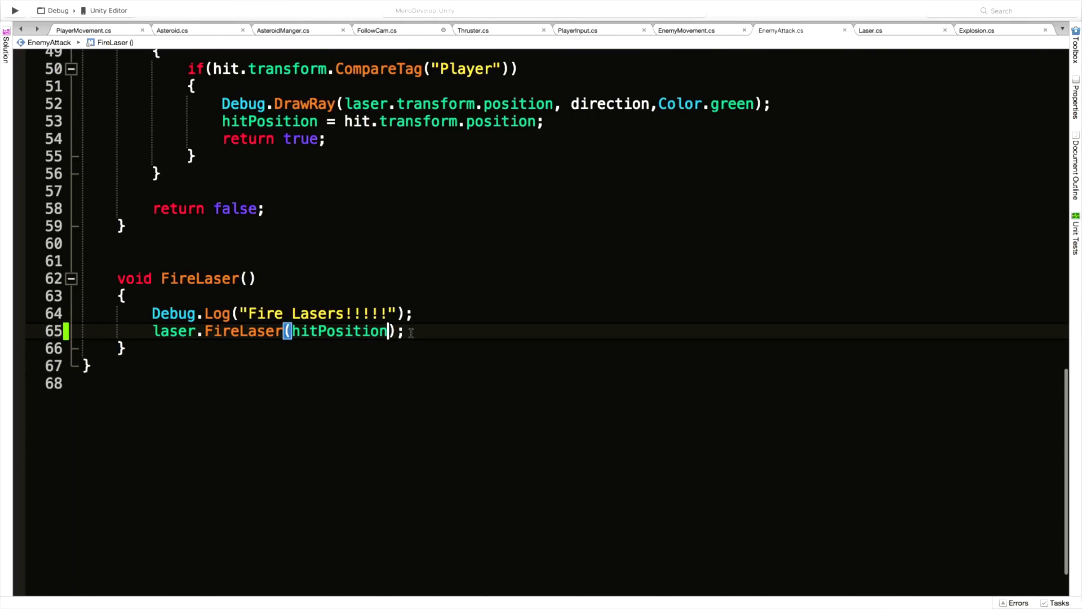
type(", targ")
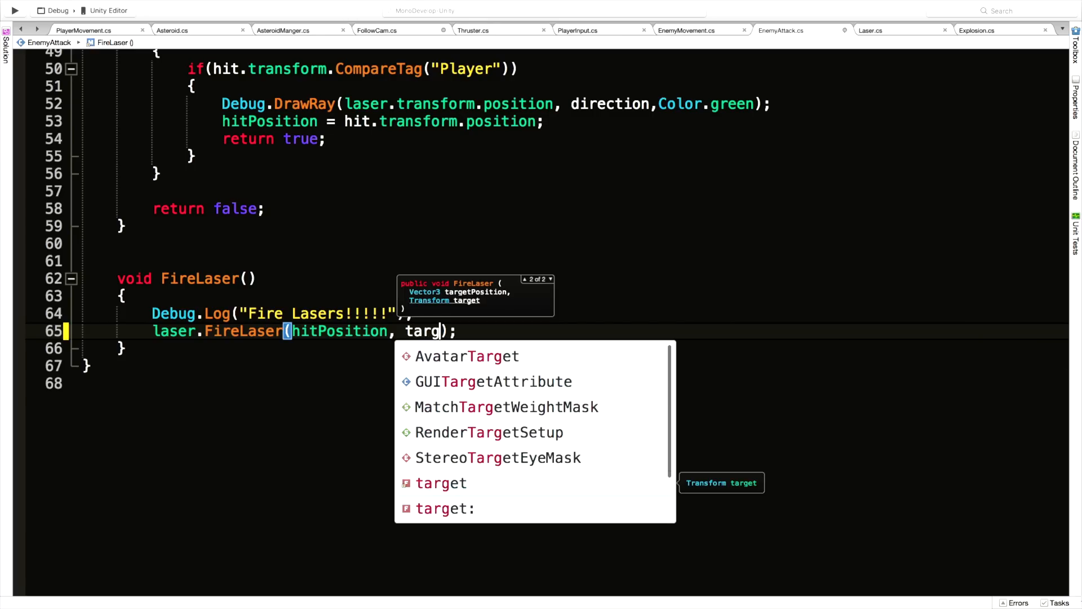
left_click(440, 482)
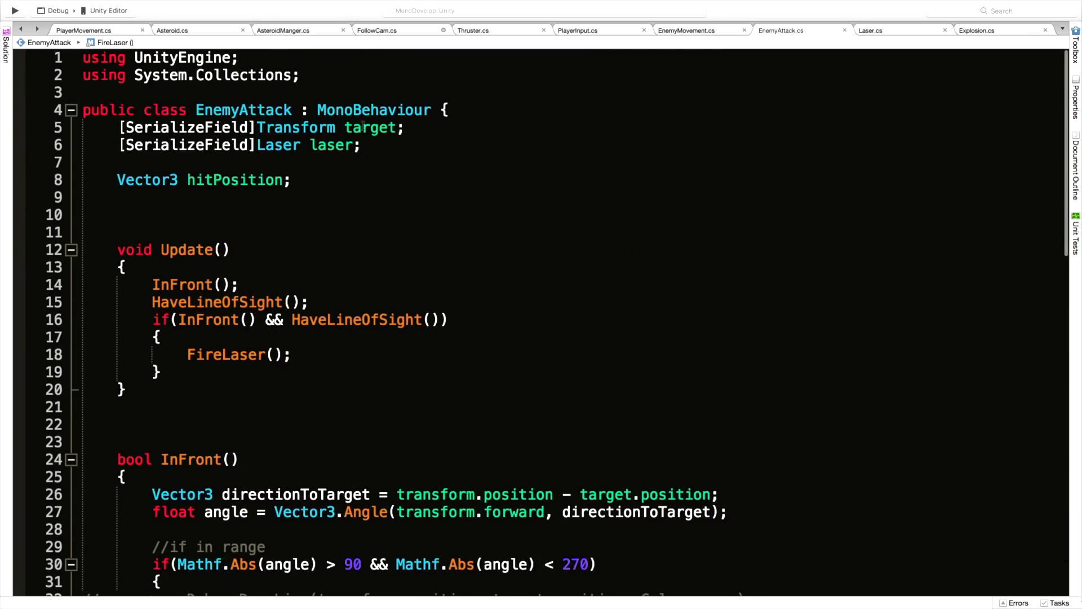
scroll("down", 3)
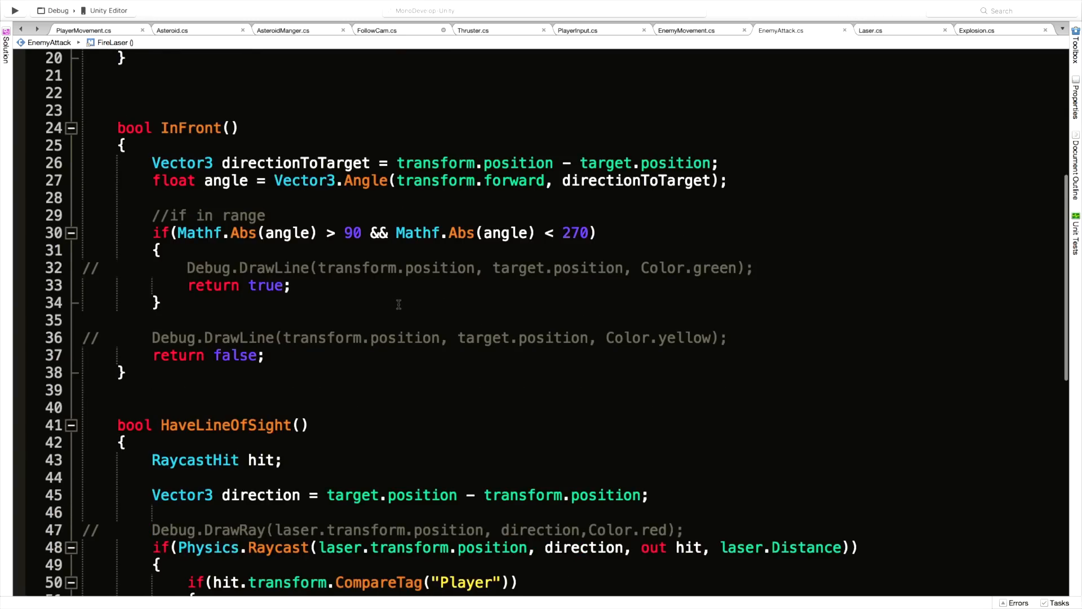
scroll("down", 3)
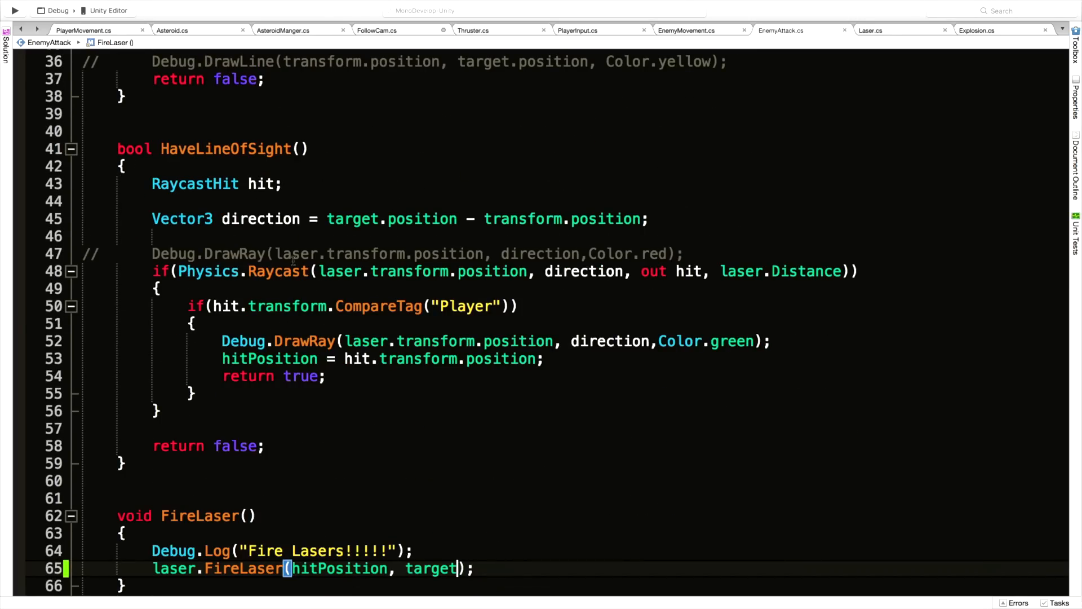
right_click(224, 149)
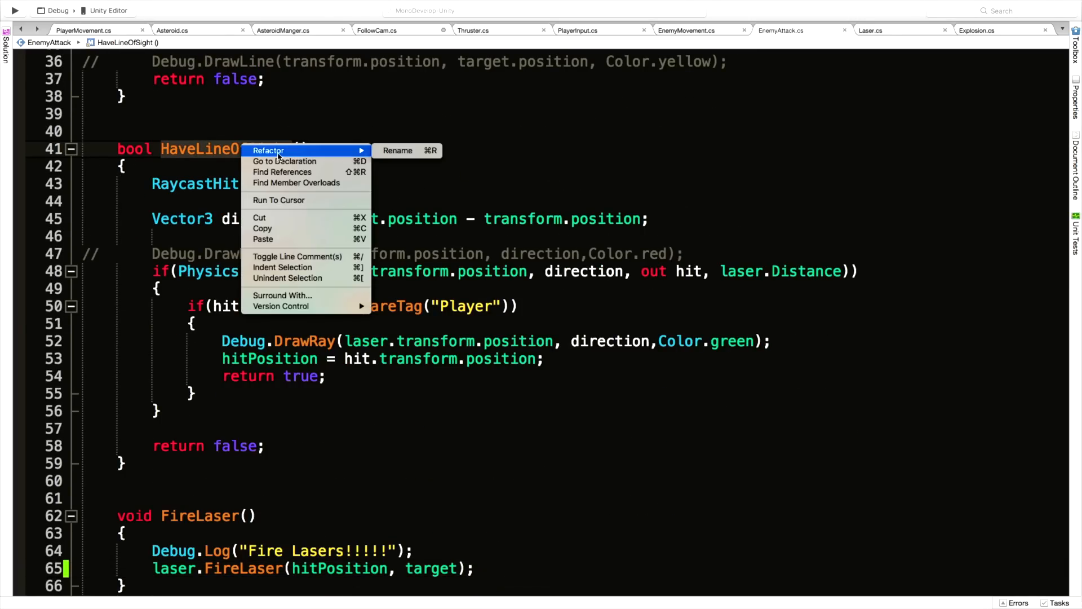
Rename HaveLineOfSight to HaveLineOfSightRayCast through Refactor > Rename
left_click(397, 151)
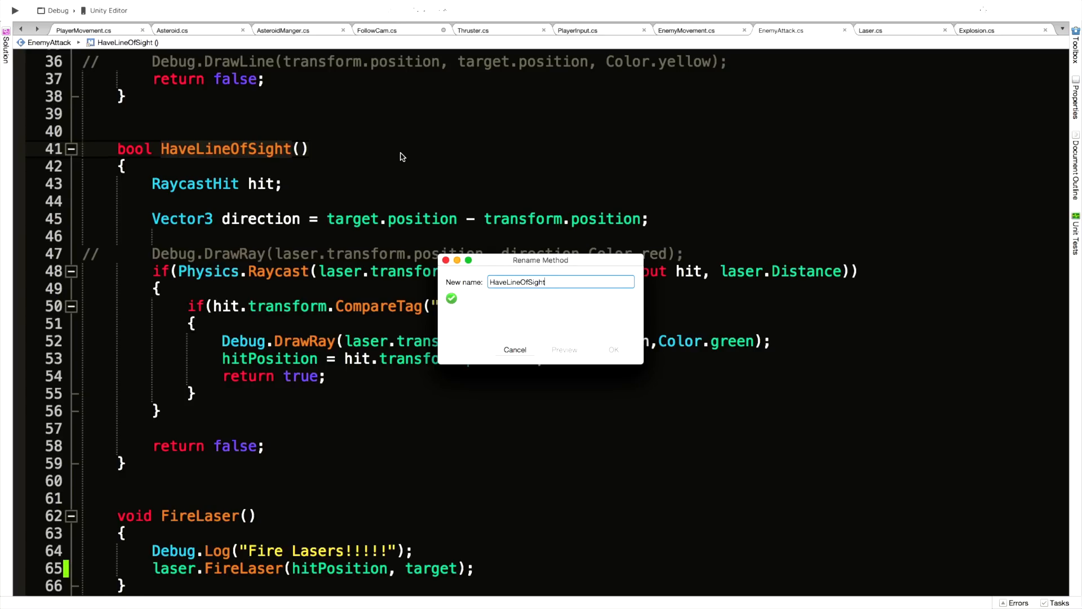
type("Ray")
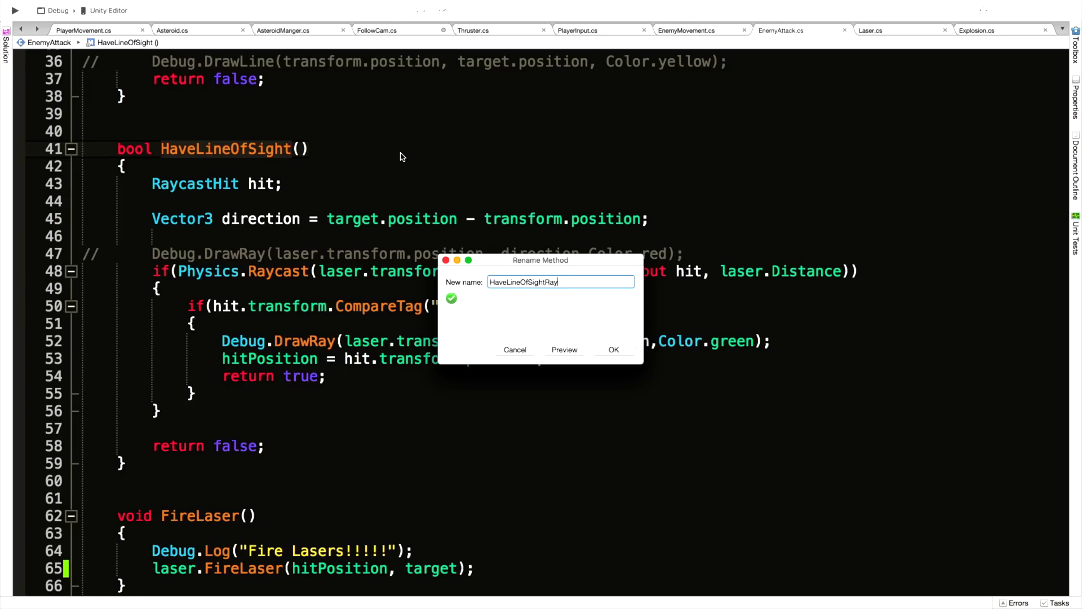
left_click(613, 350)
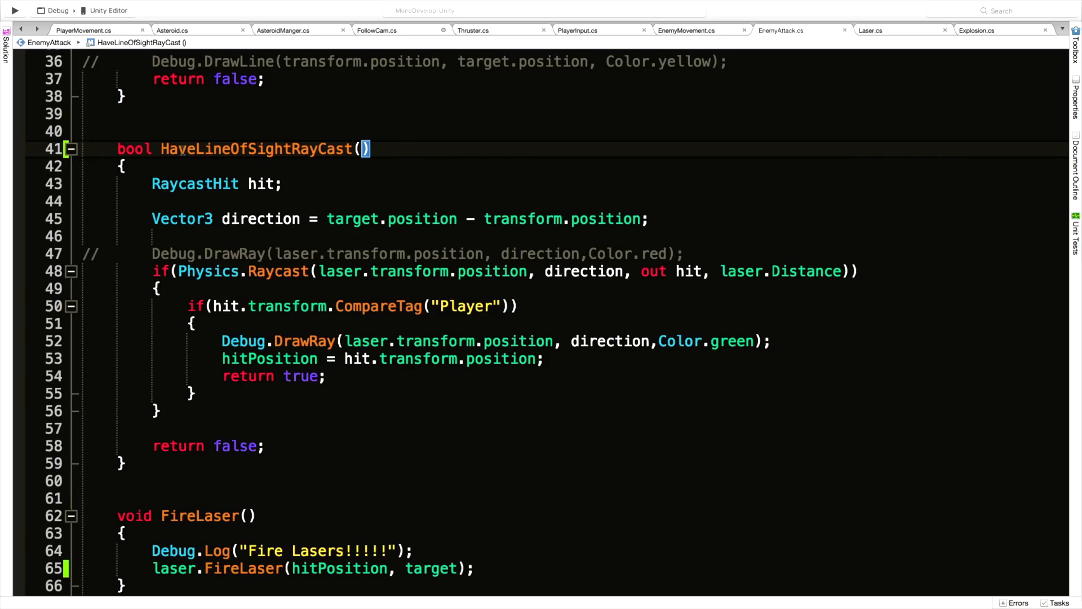
scroll("down", 3)
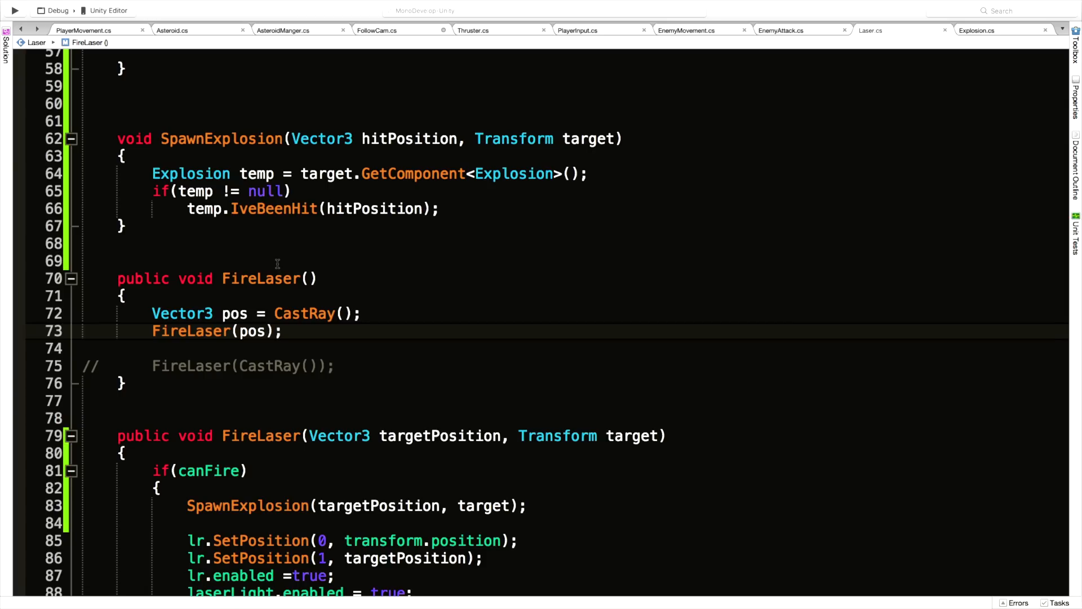
mouse_move(346, 100)
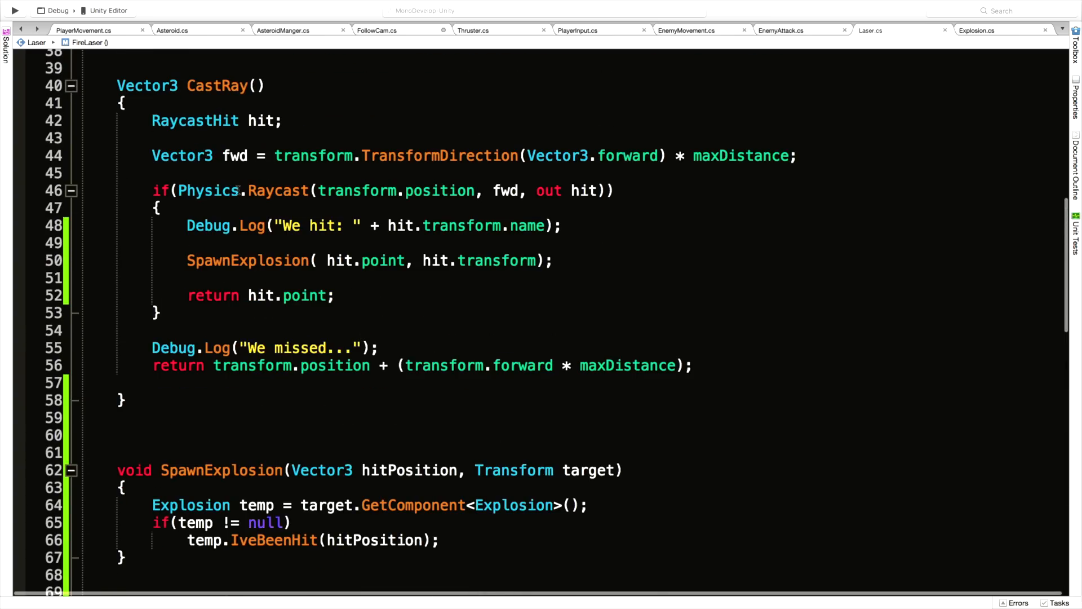
mouse_move(433, 261)
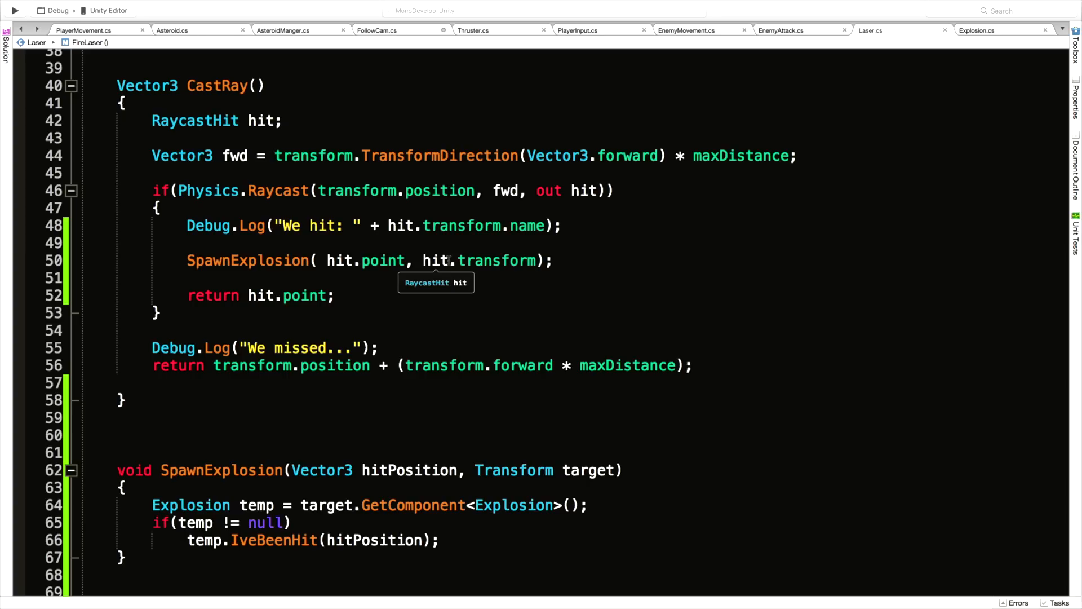
Scroll through Laser.cs reviewing CastRay, SpawnExplosion and both FireLaser overloads
scroll("down", 3)
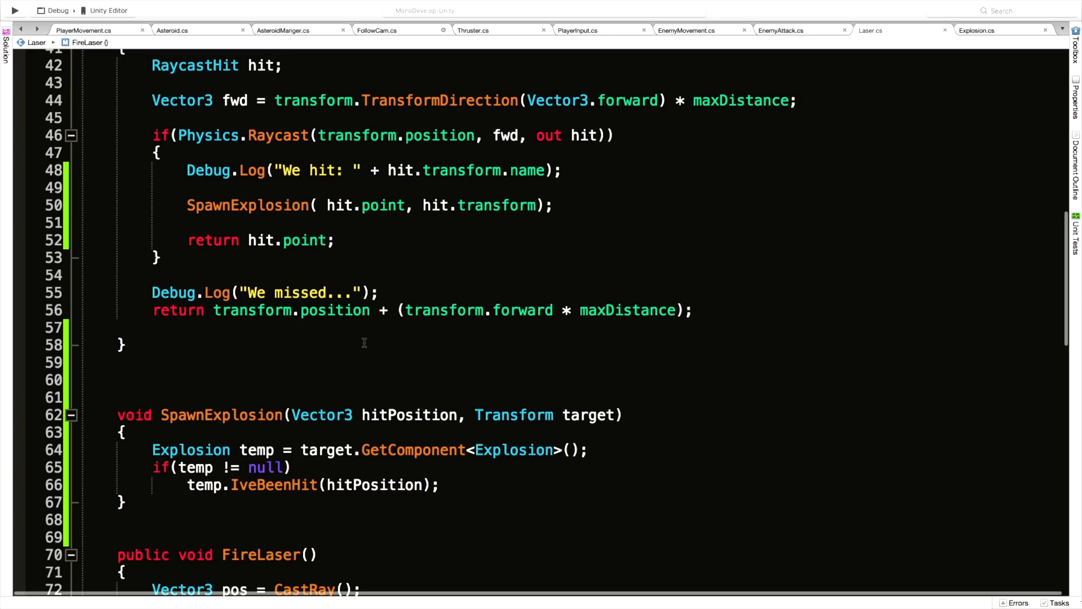
scroll("down", 3)
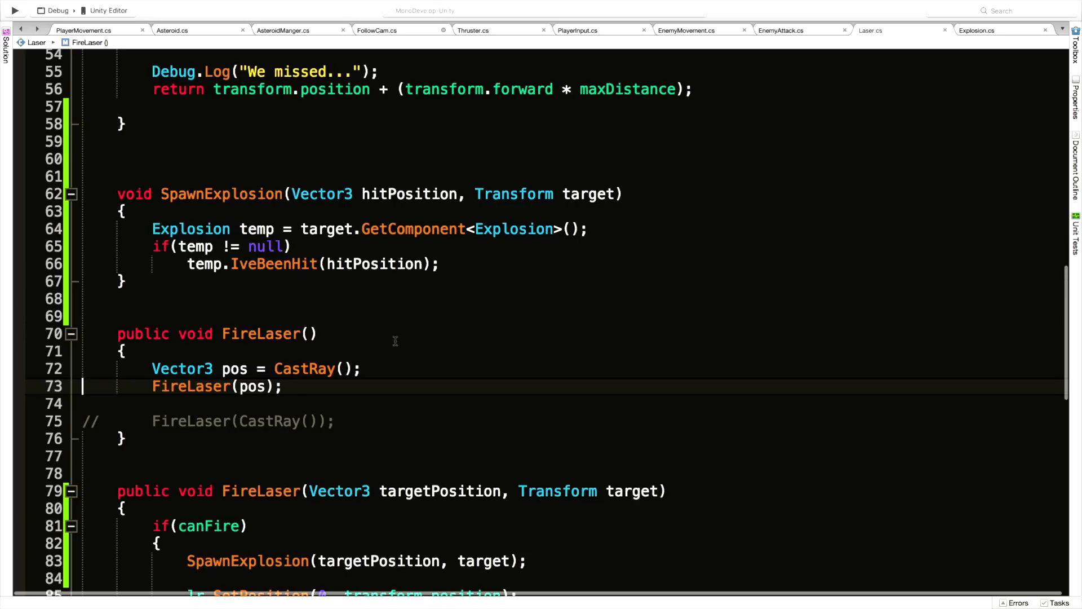
scroll("down", 3)
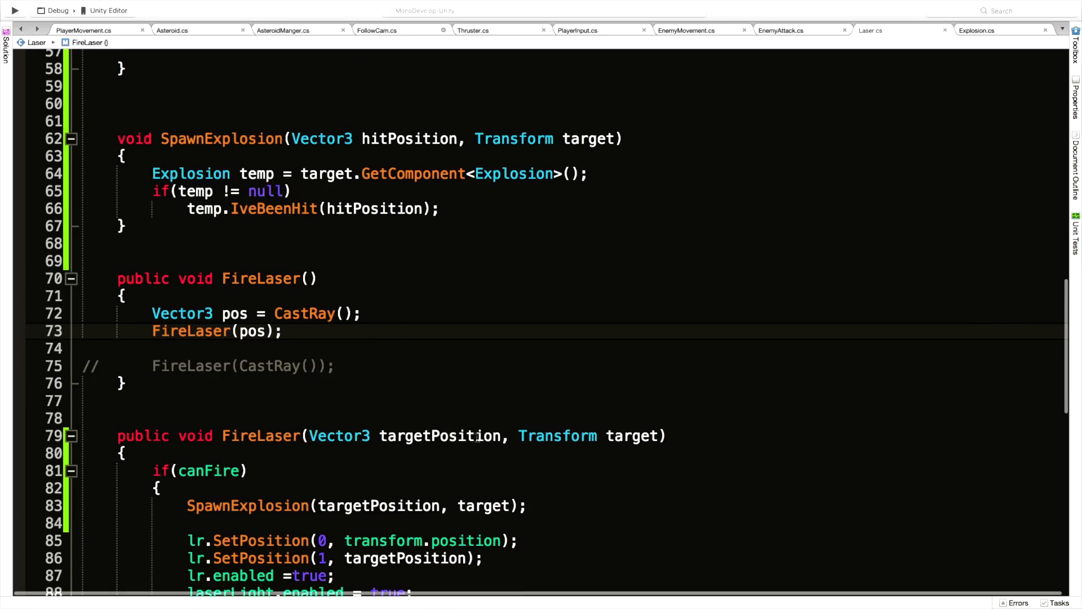
scroll("down", 3)
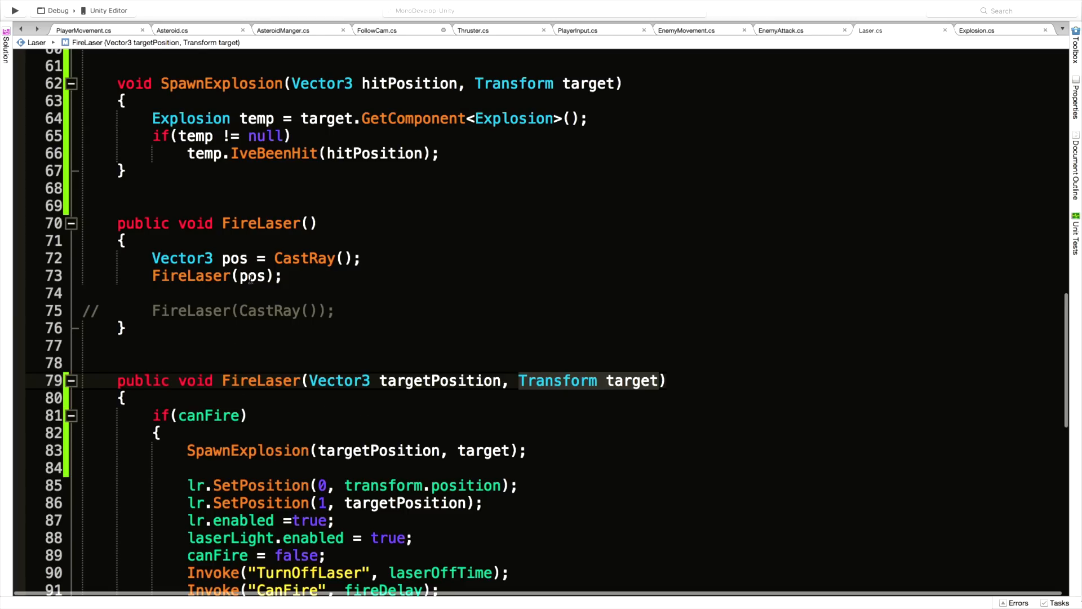
mouse_move(539, 368)
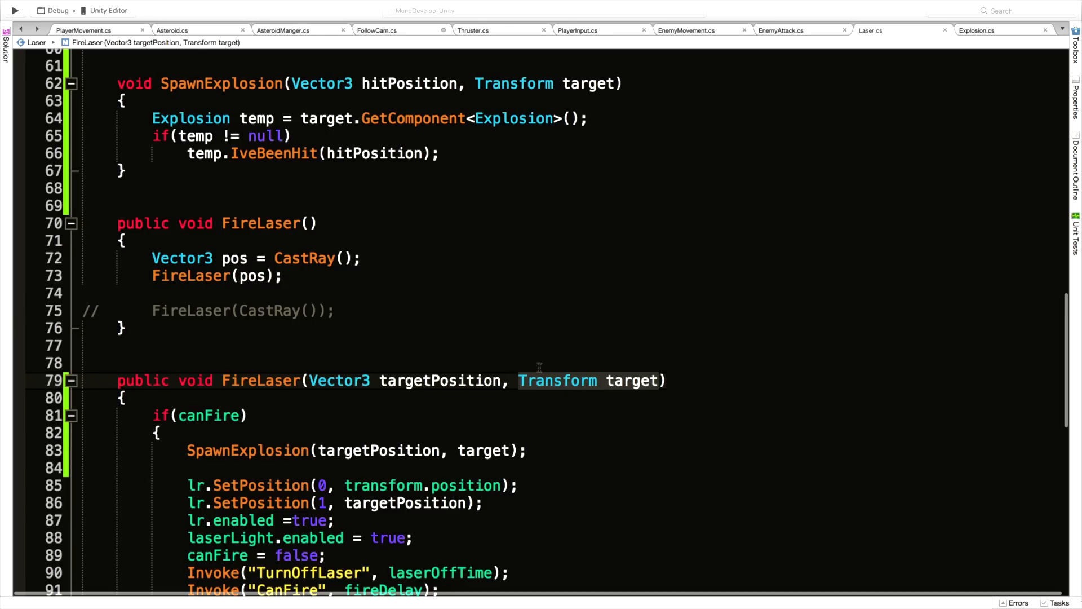
scroll("down", 3)
type(" = ")
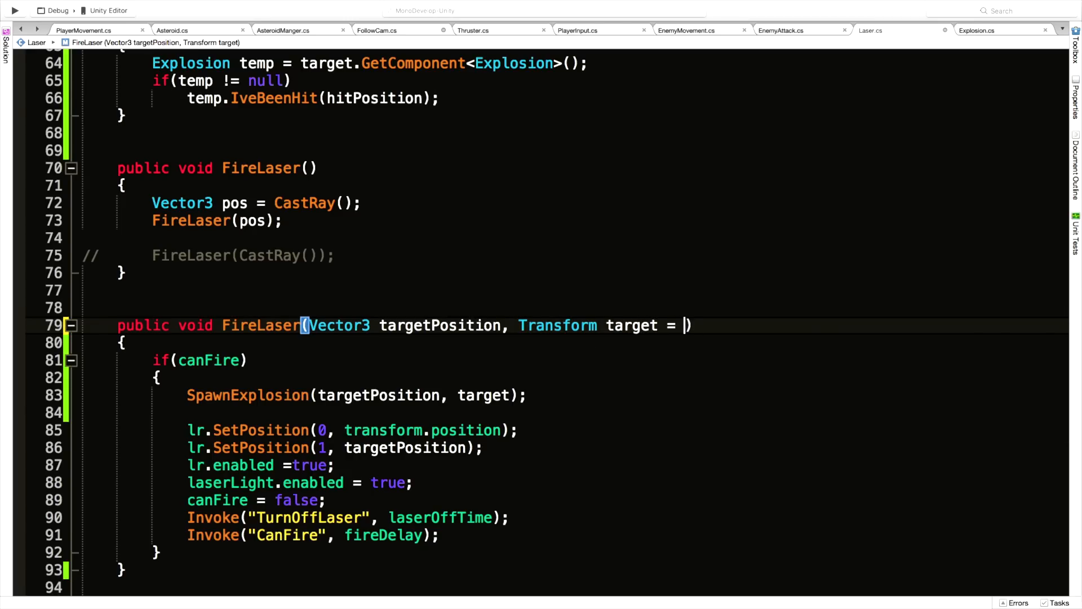
type("null")
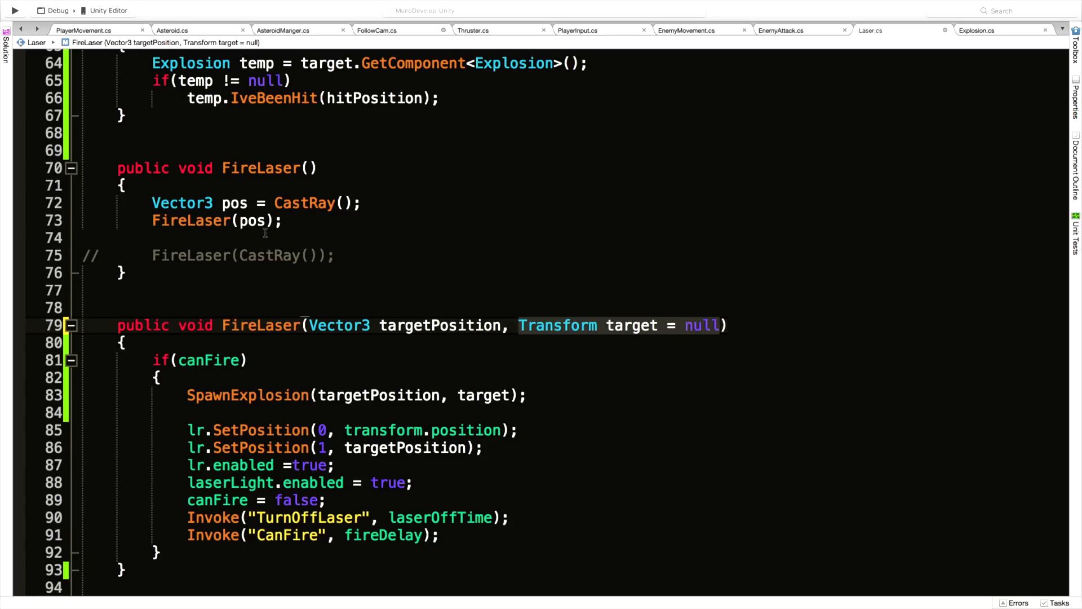
mouse_move(587, 321)
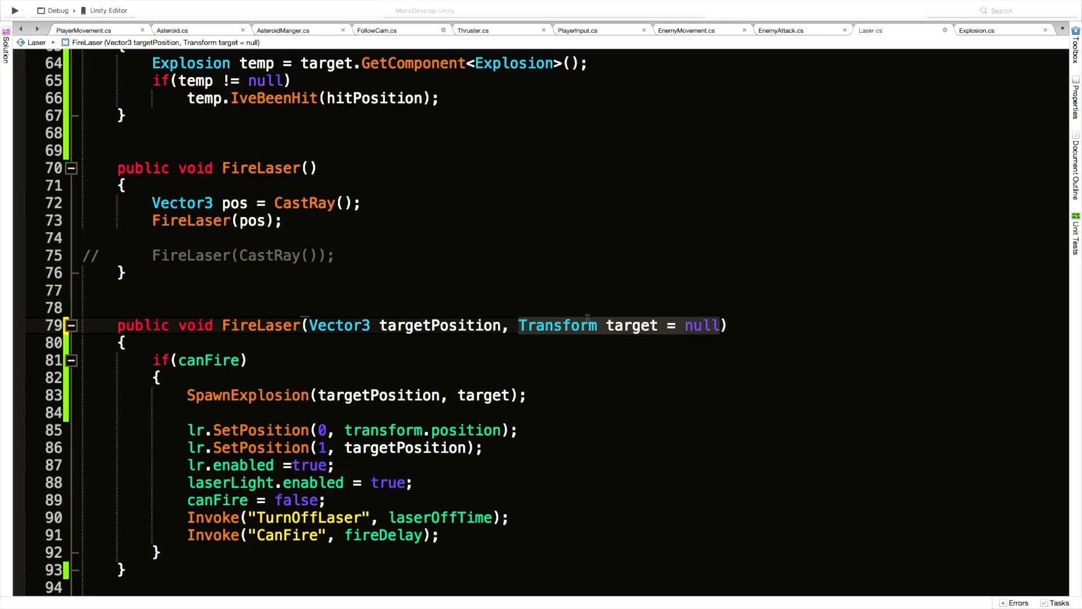
mouse_move(706, 325)
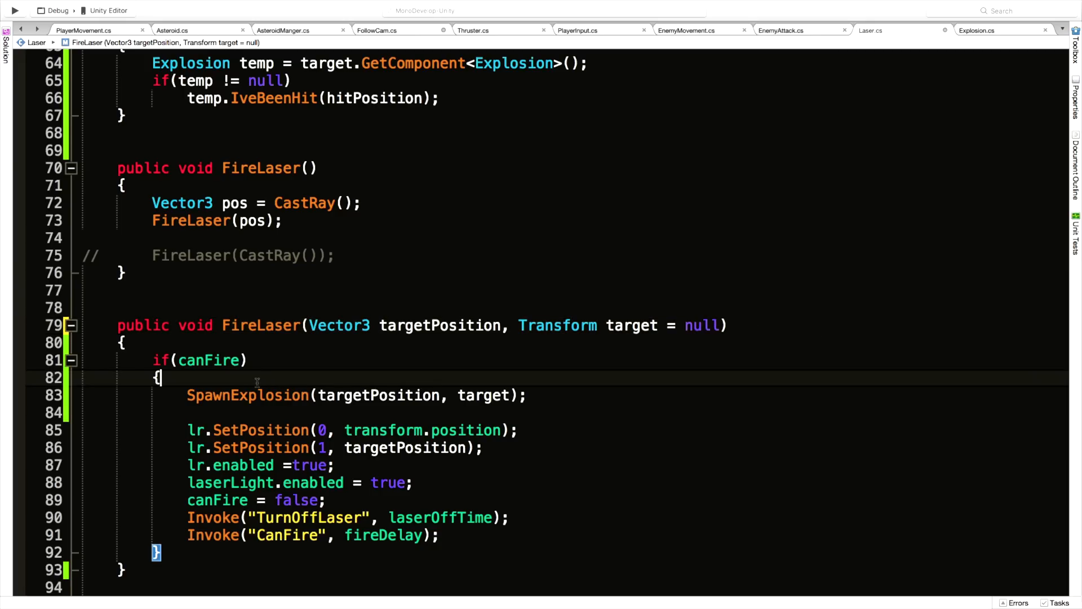
Wrap FireLaser's SpawnExplosion call in if(target != null) and review the code
type("i")
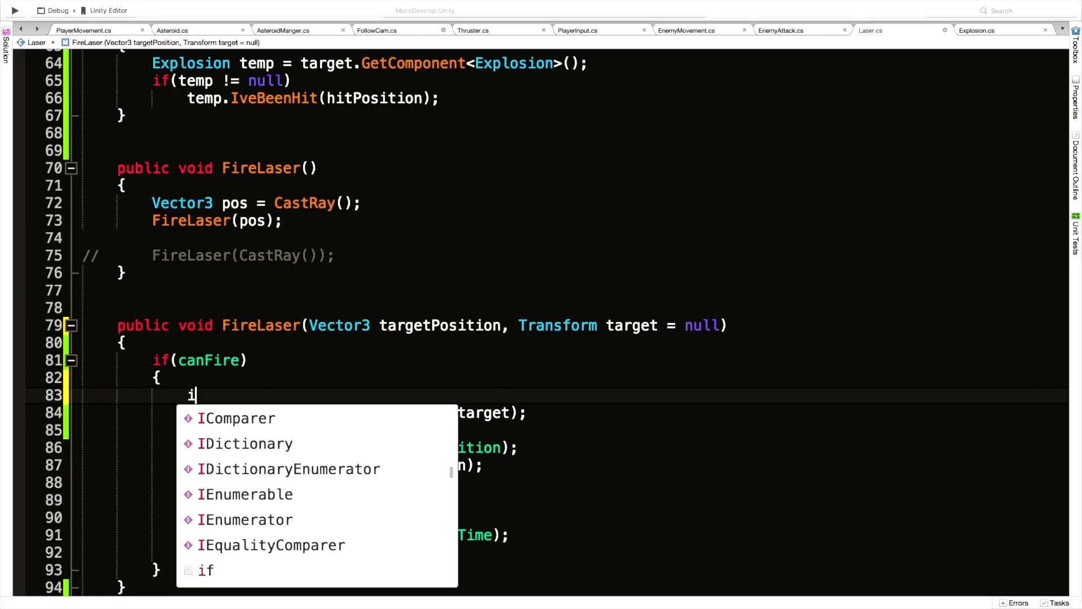
type("f(target")
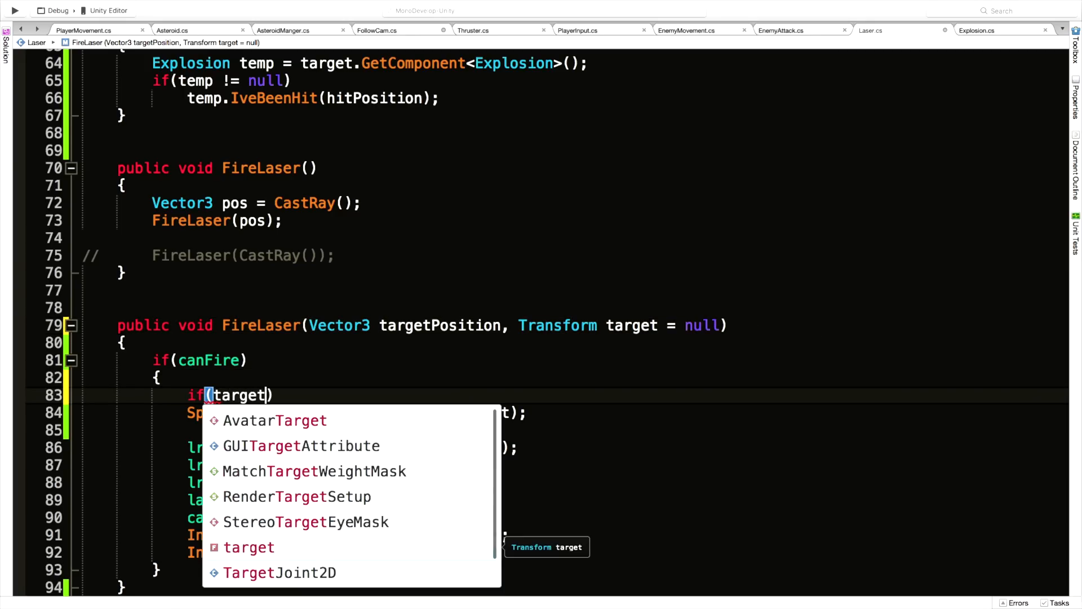
type("!= null")
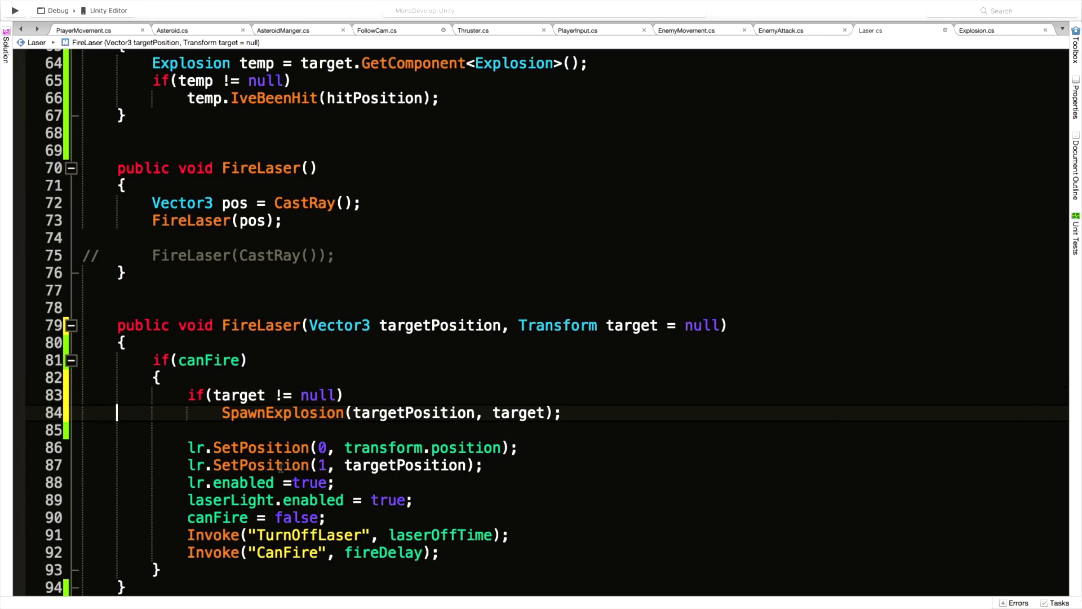
mouse_move(188, 242)
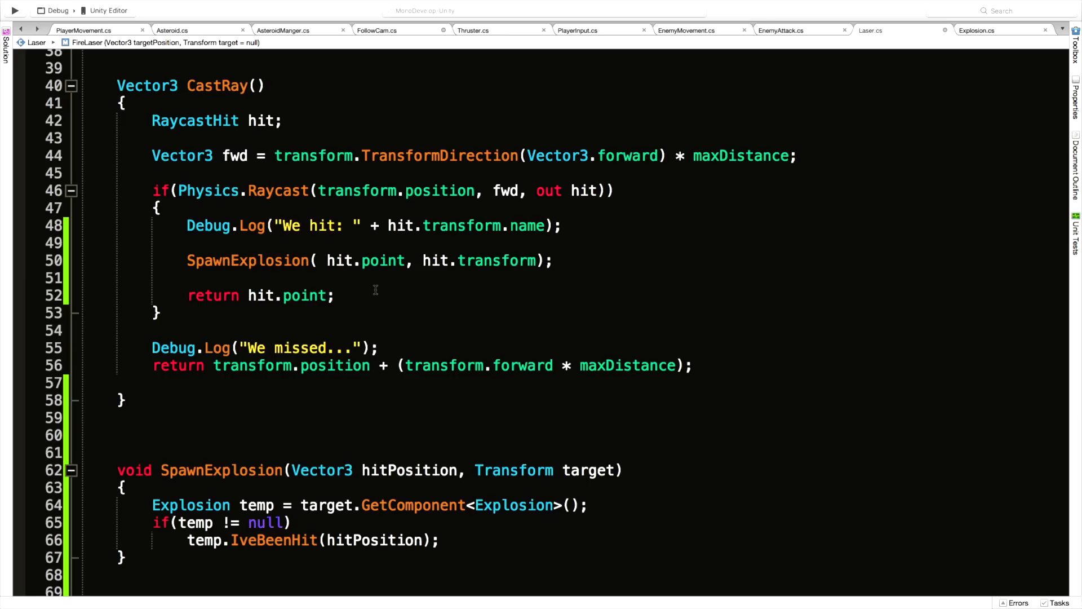
scroll("down", 3)
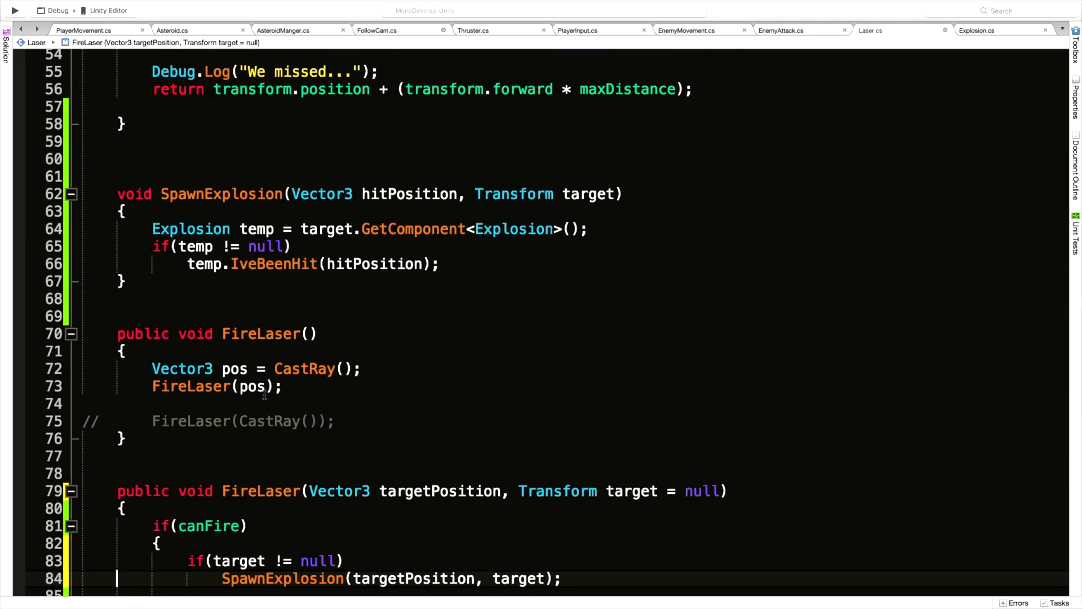
scroll("down", 3)
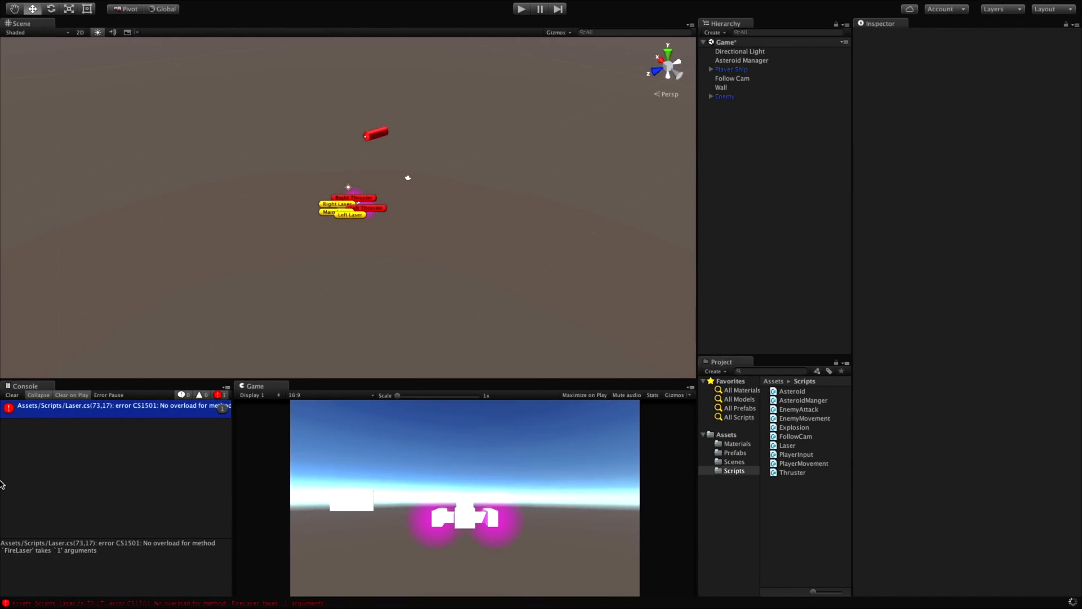
Run and stop a Unity play-test of the null-target guard
left_click(12, 394)
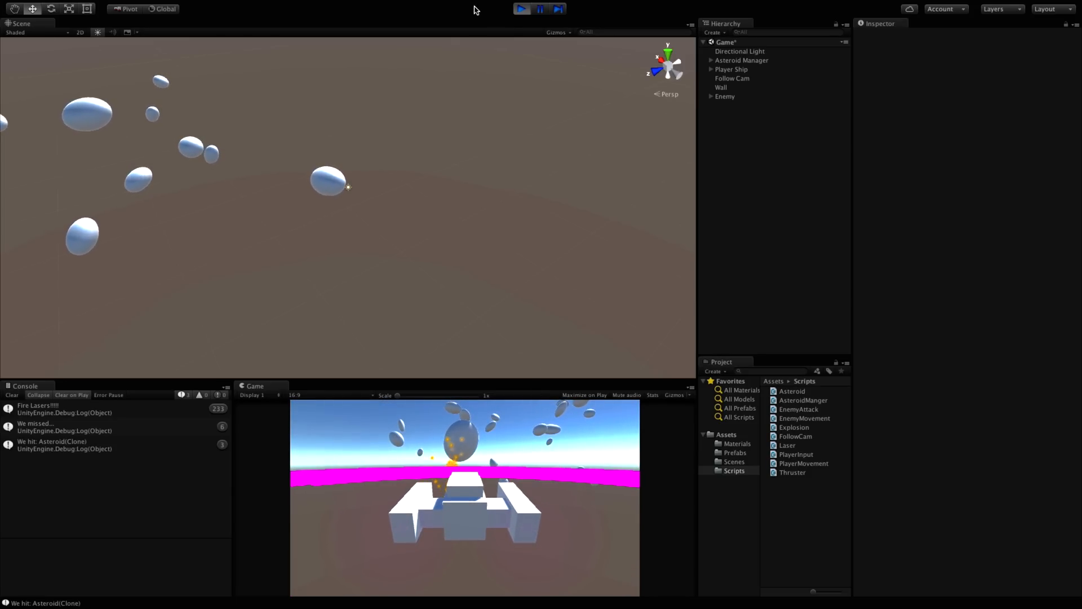
left_click(731, 69)
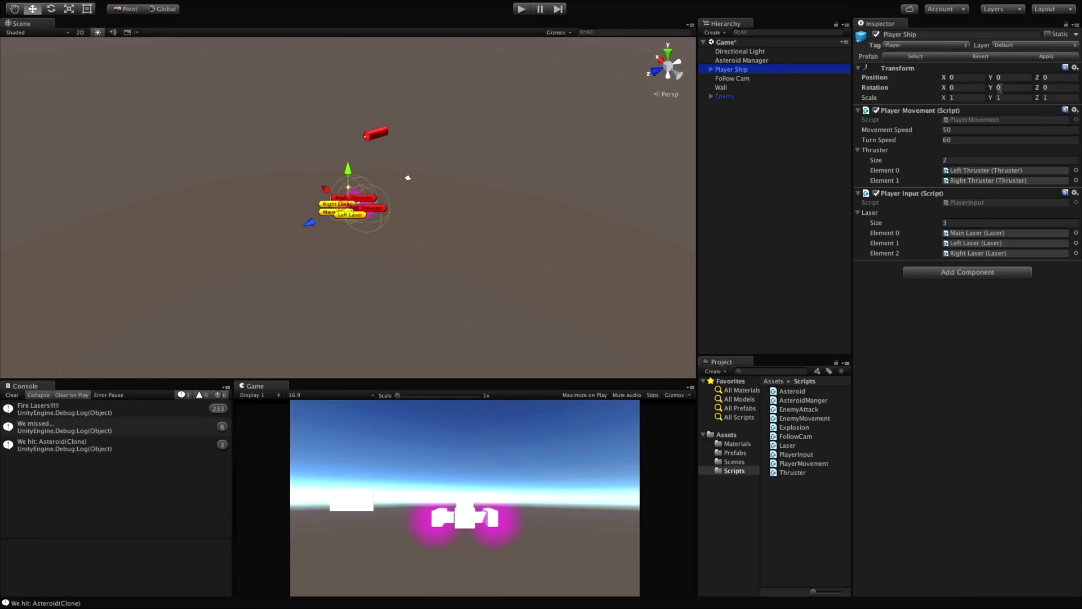
mouse_move(805, 430)
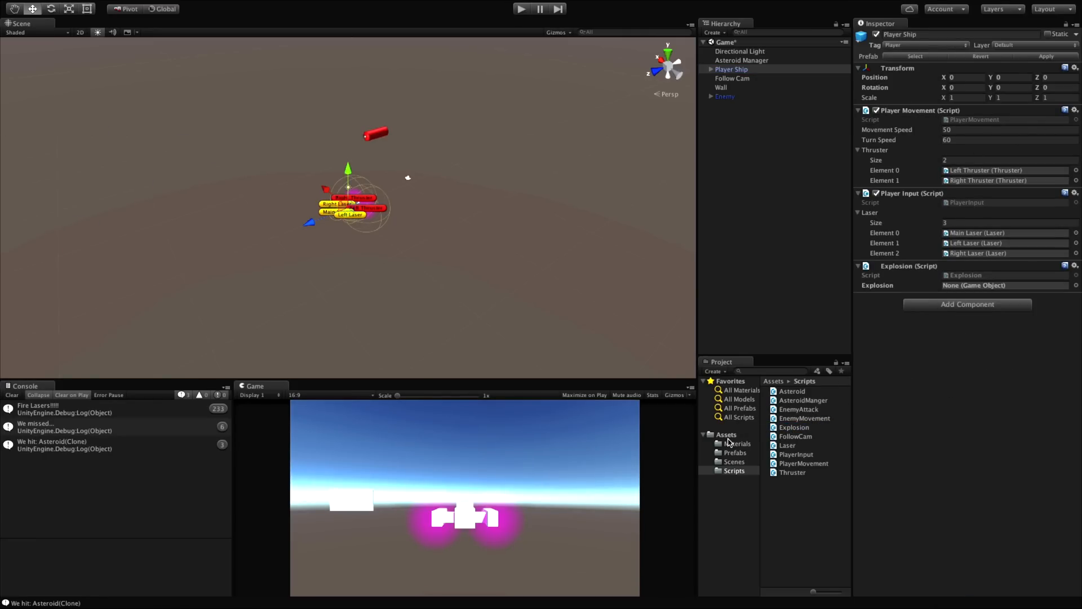
Assign the Explosion prefab from the Prefabs folder to Player Ship's Explosion slot
left_click(734, 452)
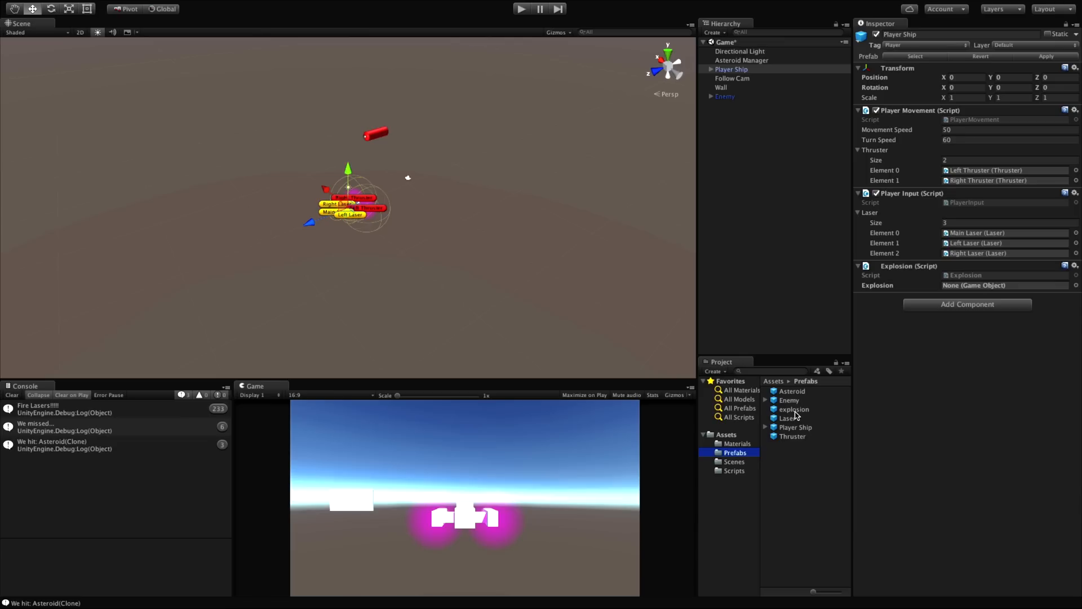
left_click(794, 409)
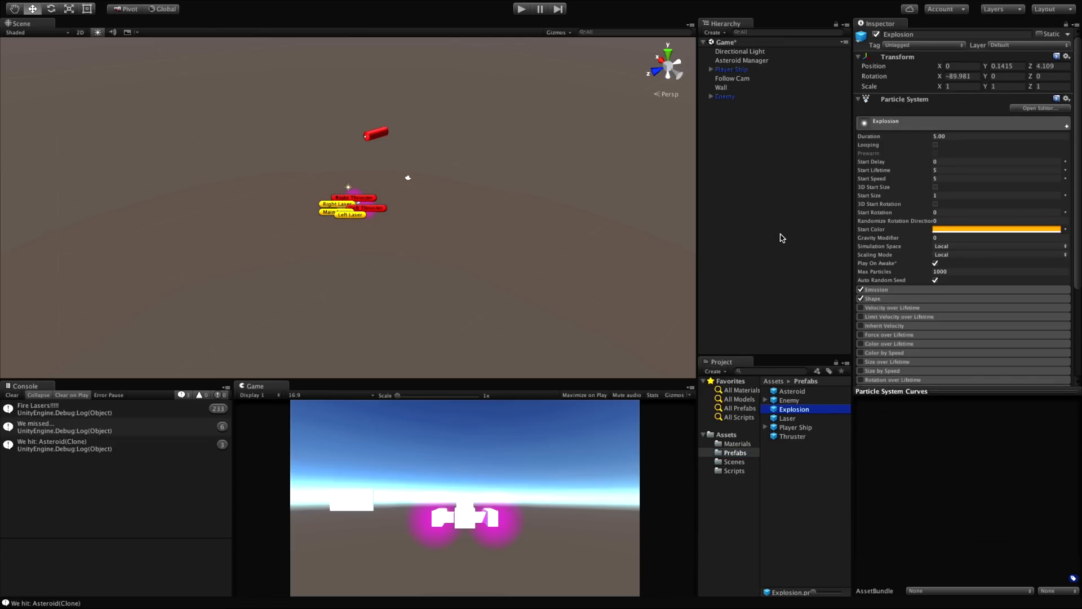
left_click(731, 69)
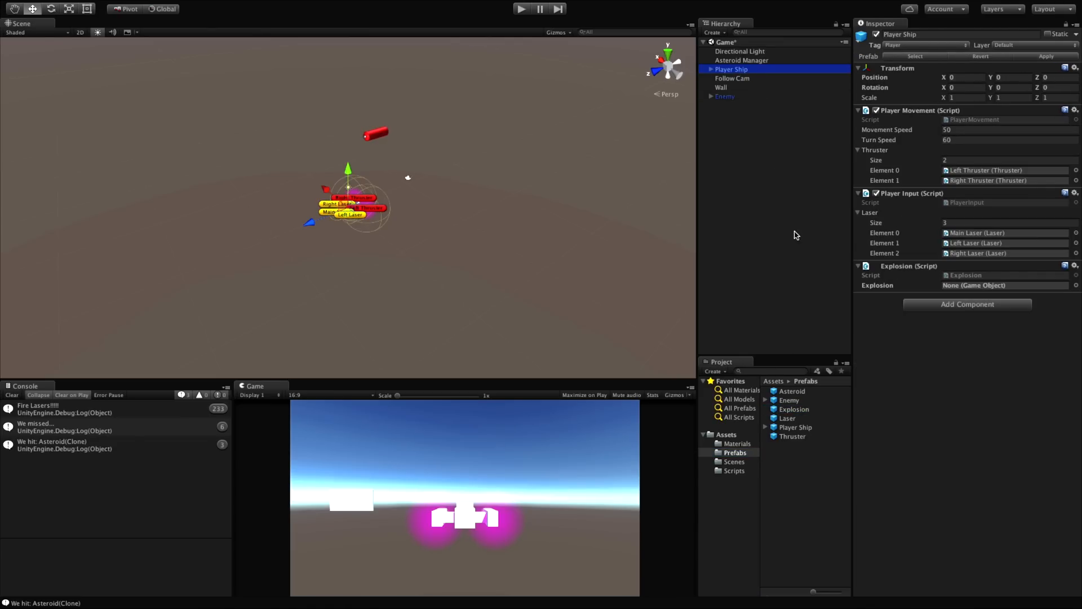
left_click(794, 409)
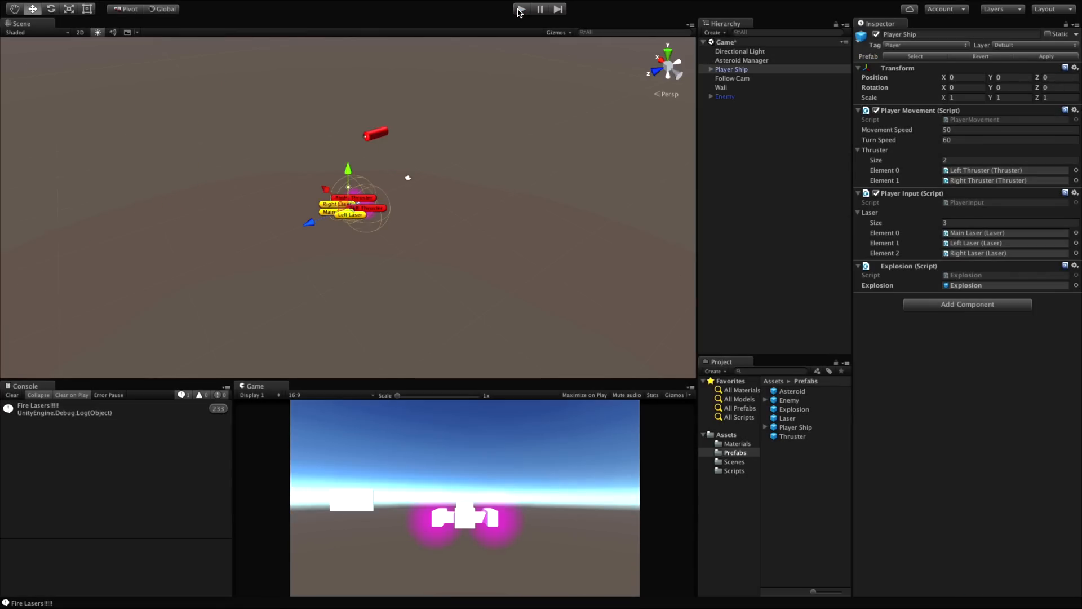
Select the Explosion prefab and change its Particle System Duration from 5 to 1.00
left_click(522, 8)
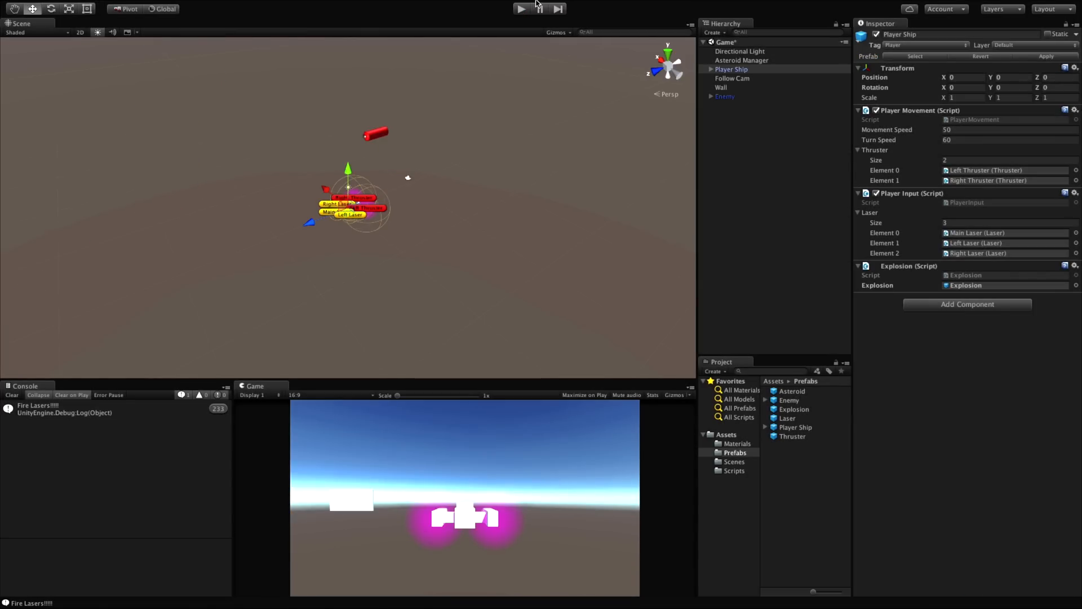
left_click(794, 409)
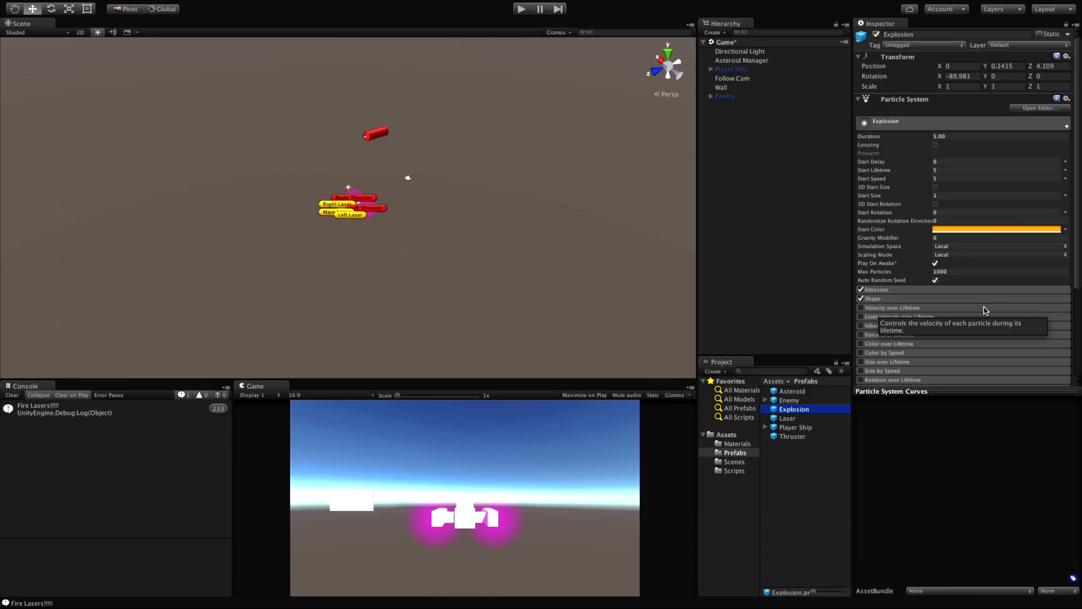
mouse_move(1067, 262)
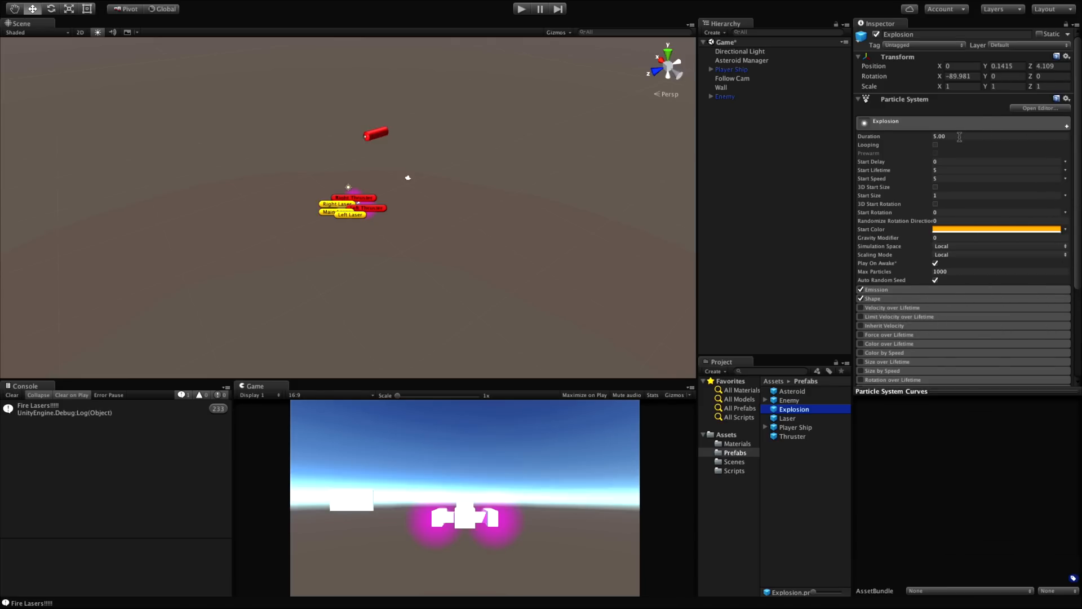
left_click(952, 136)
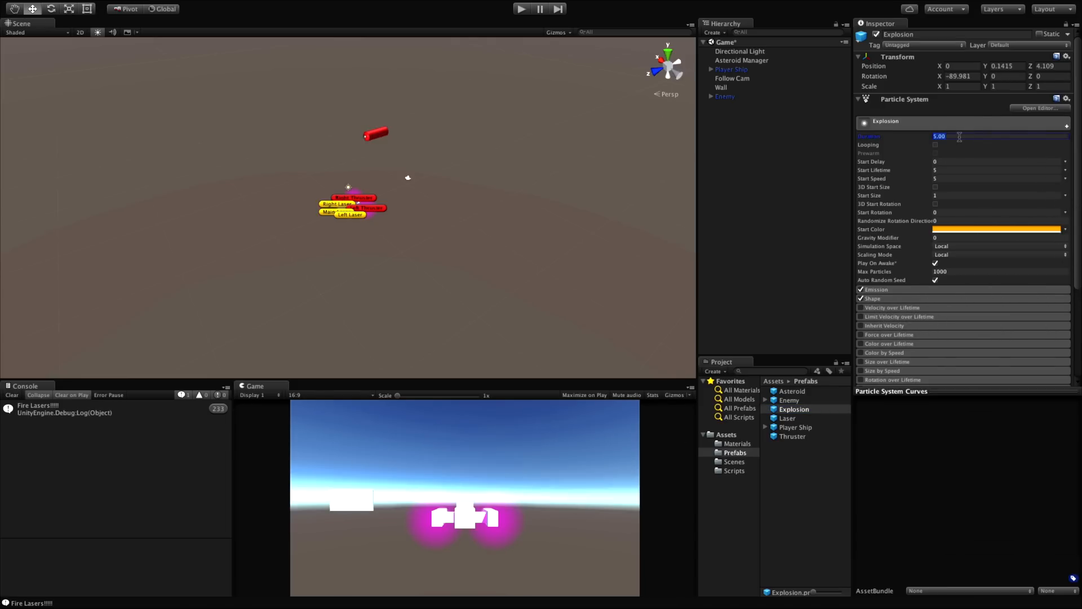
type("1.00")
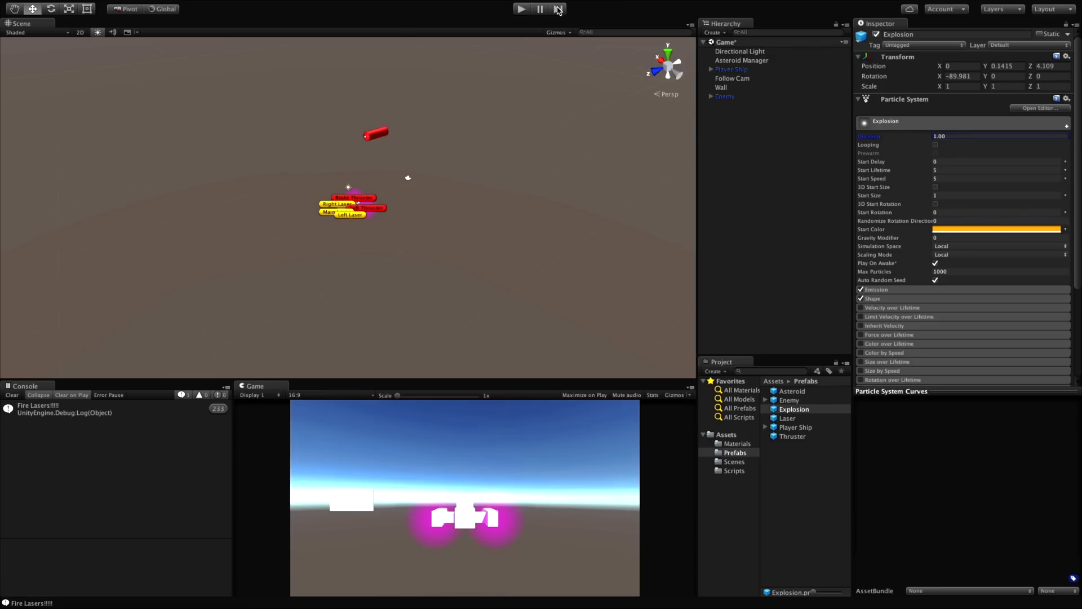
Play-test the shorter explosion, then switch the Explosion particles' Simulation Space from Local to World
left_click(538, 8)
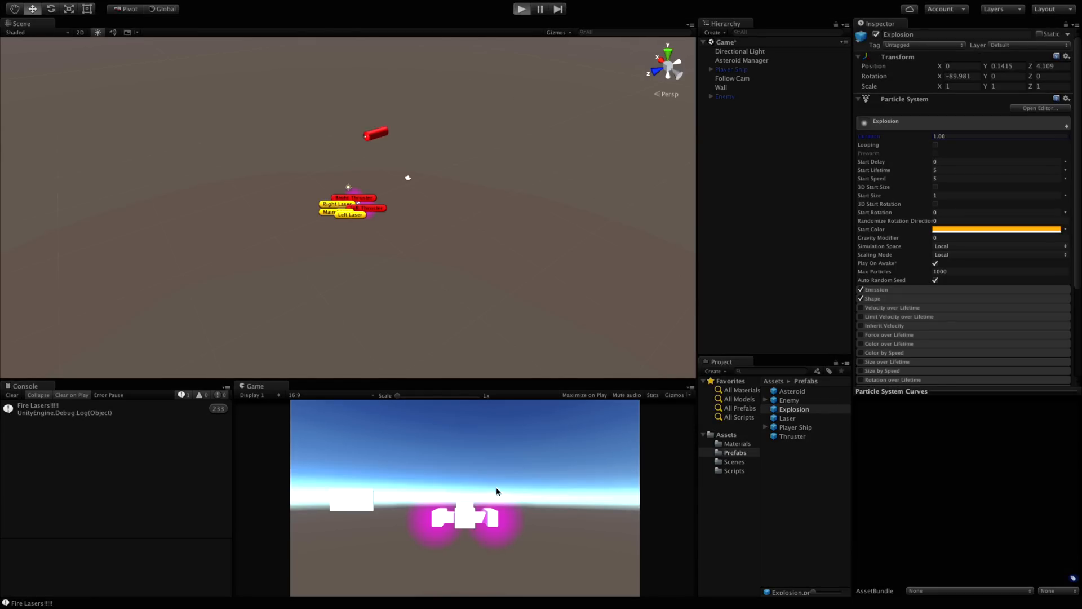
left_click(522, 9)
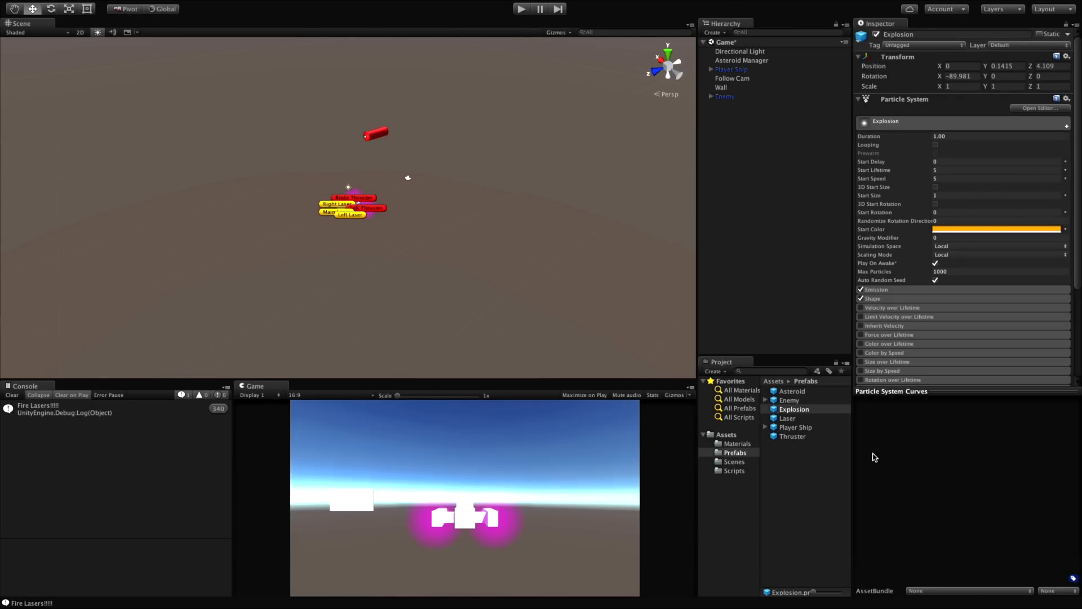
mouse_move(879, 245)
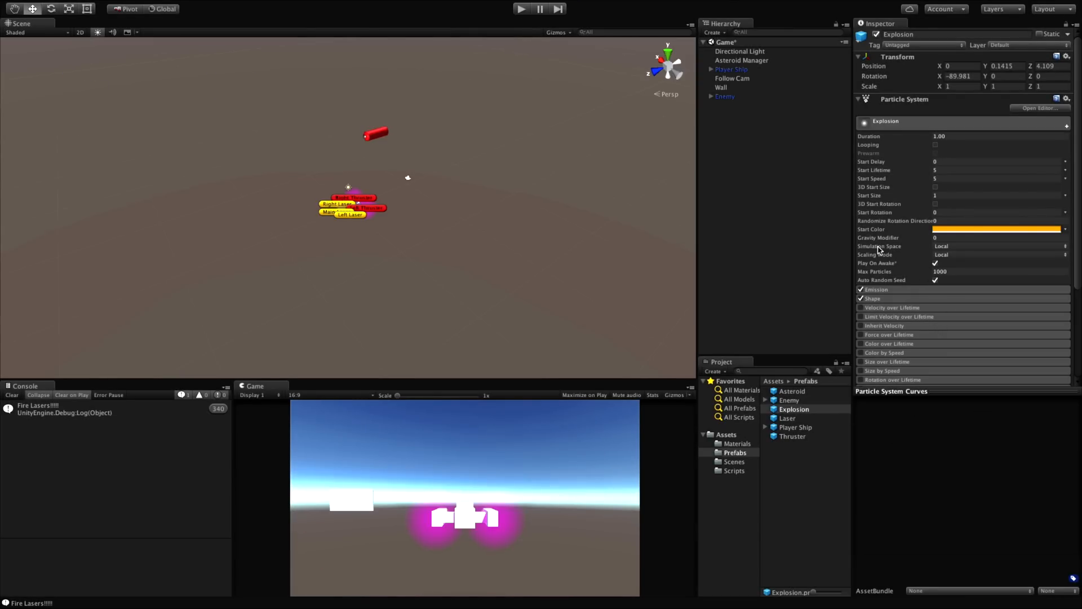
left_click(1000, 245)
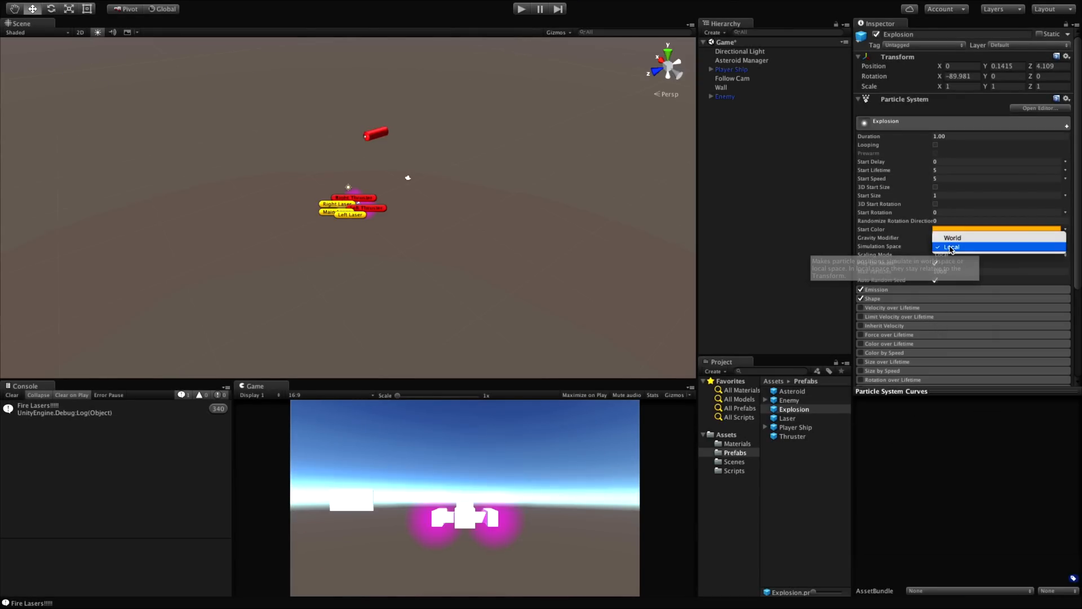
left_click(953, 247)
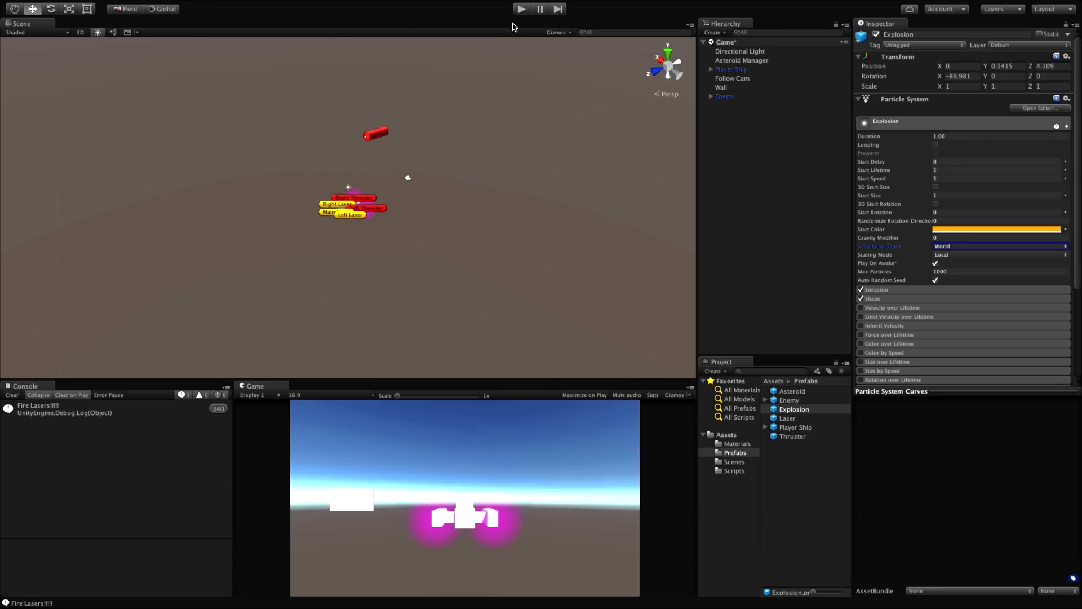